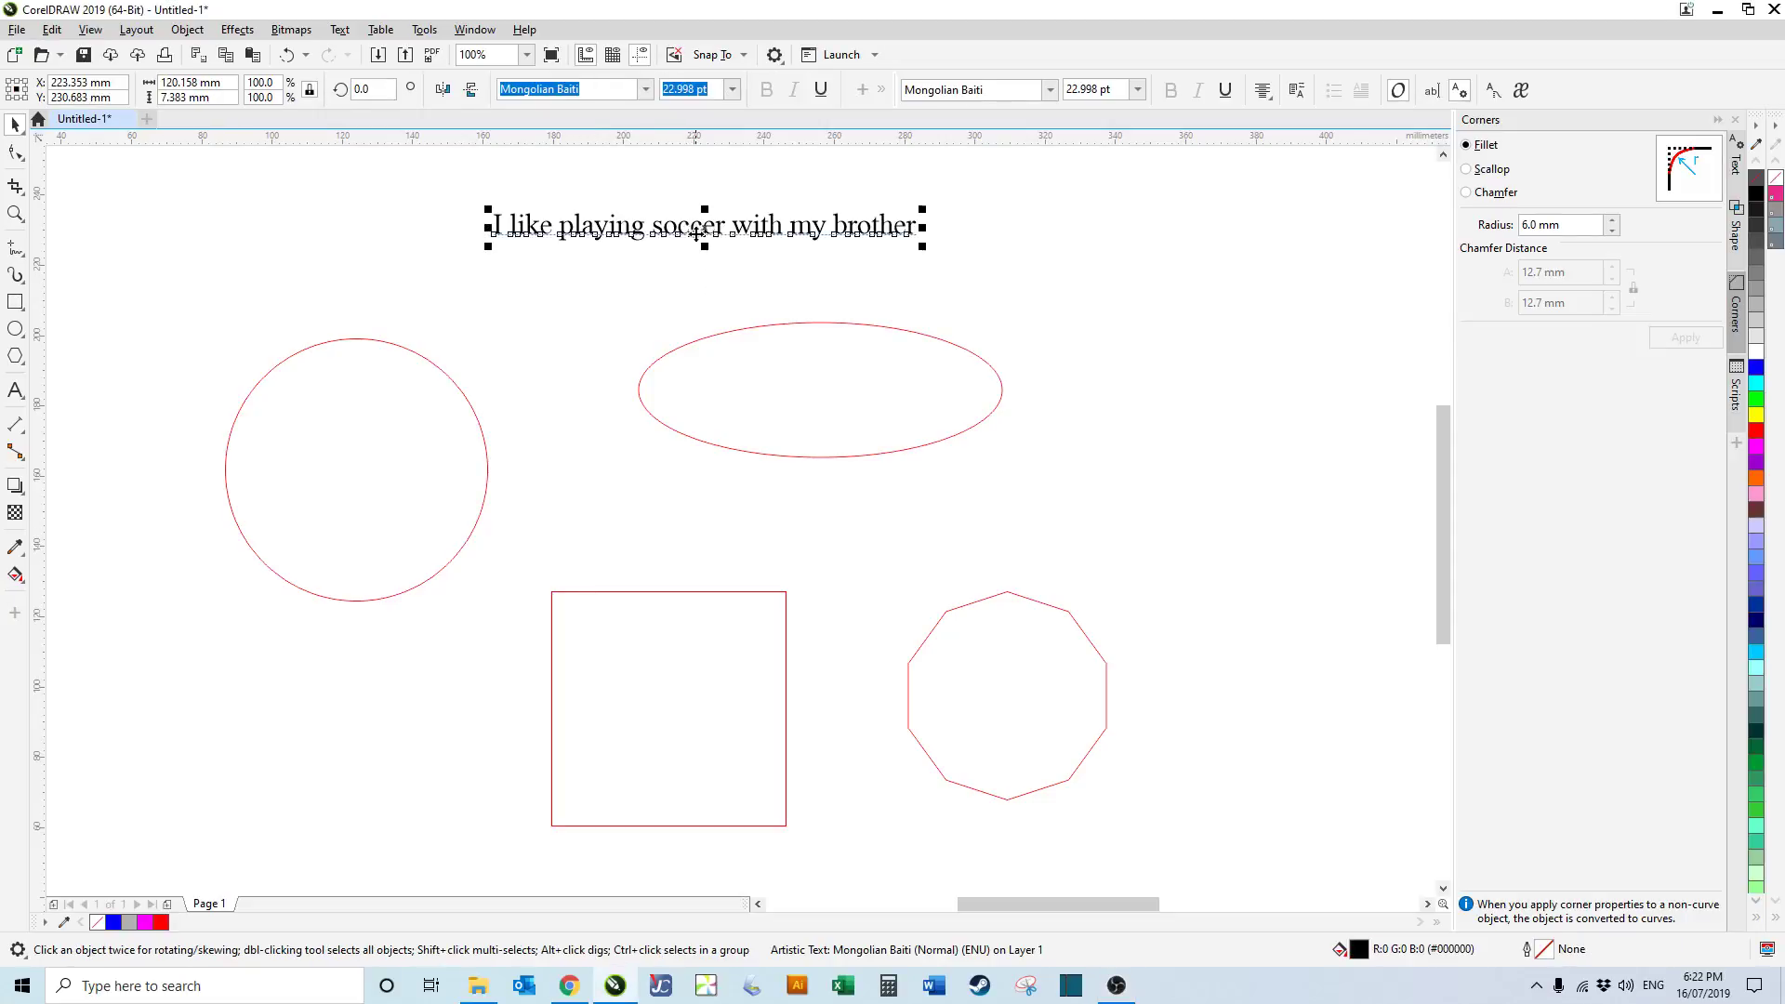
{"action": "mouse_move", "coordinate": [723, 347]}
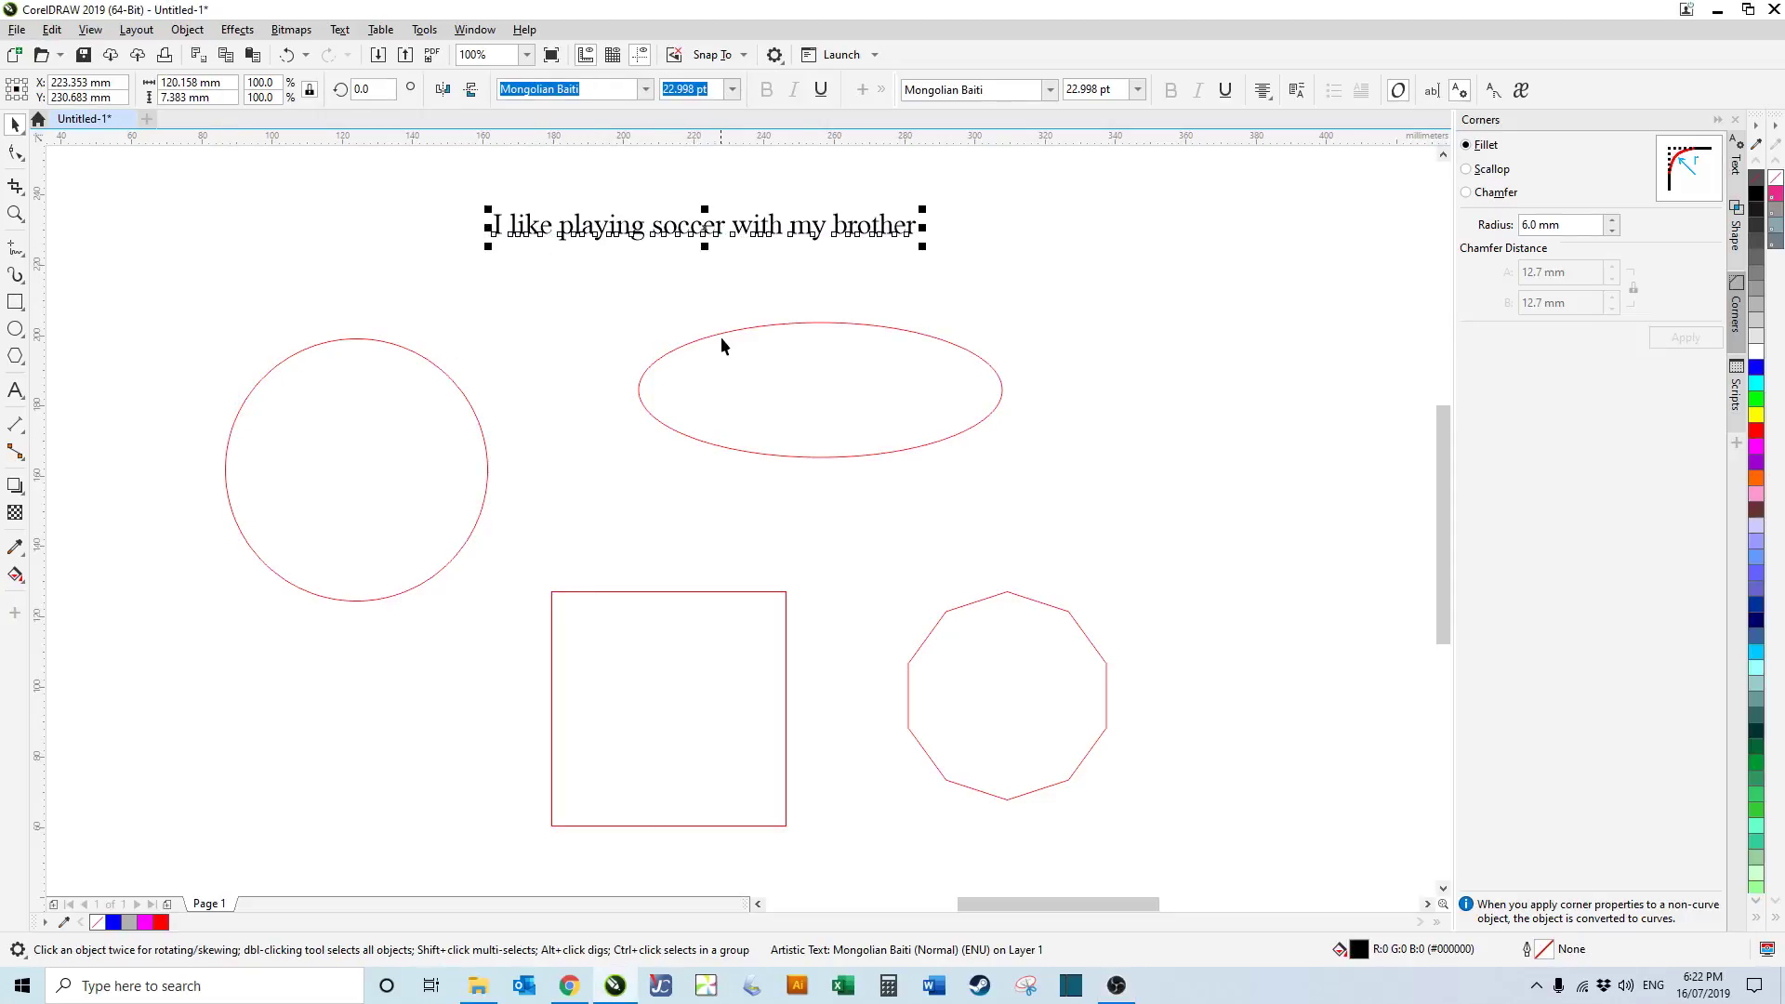
{"action": "mouse_move", "coordinate": [593, 491]}
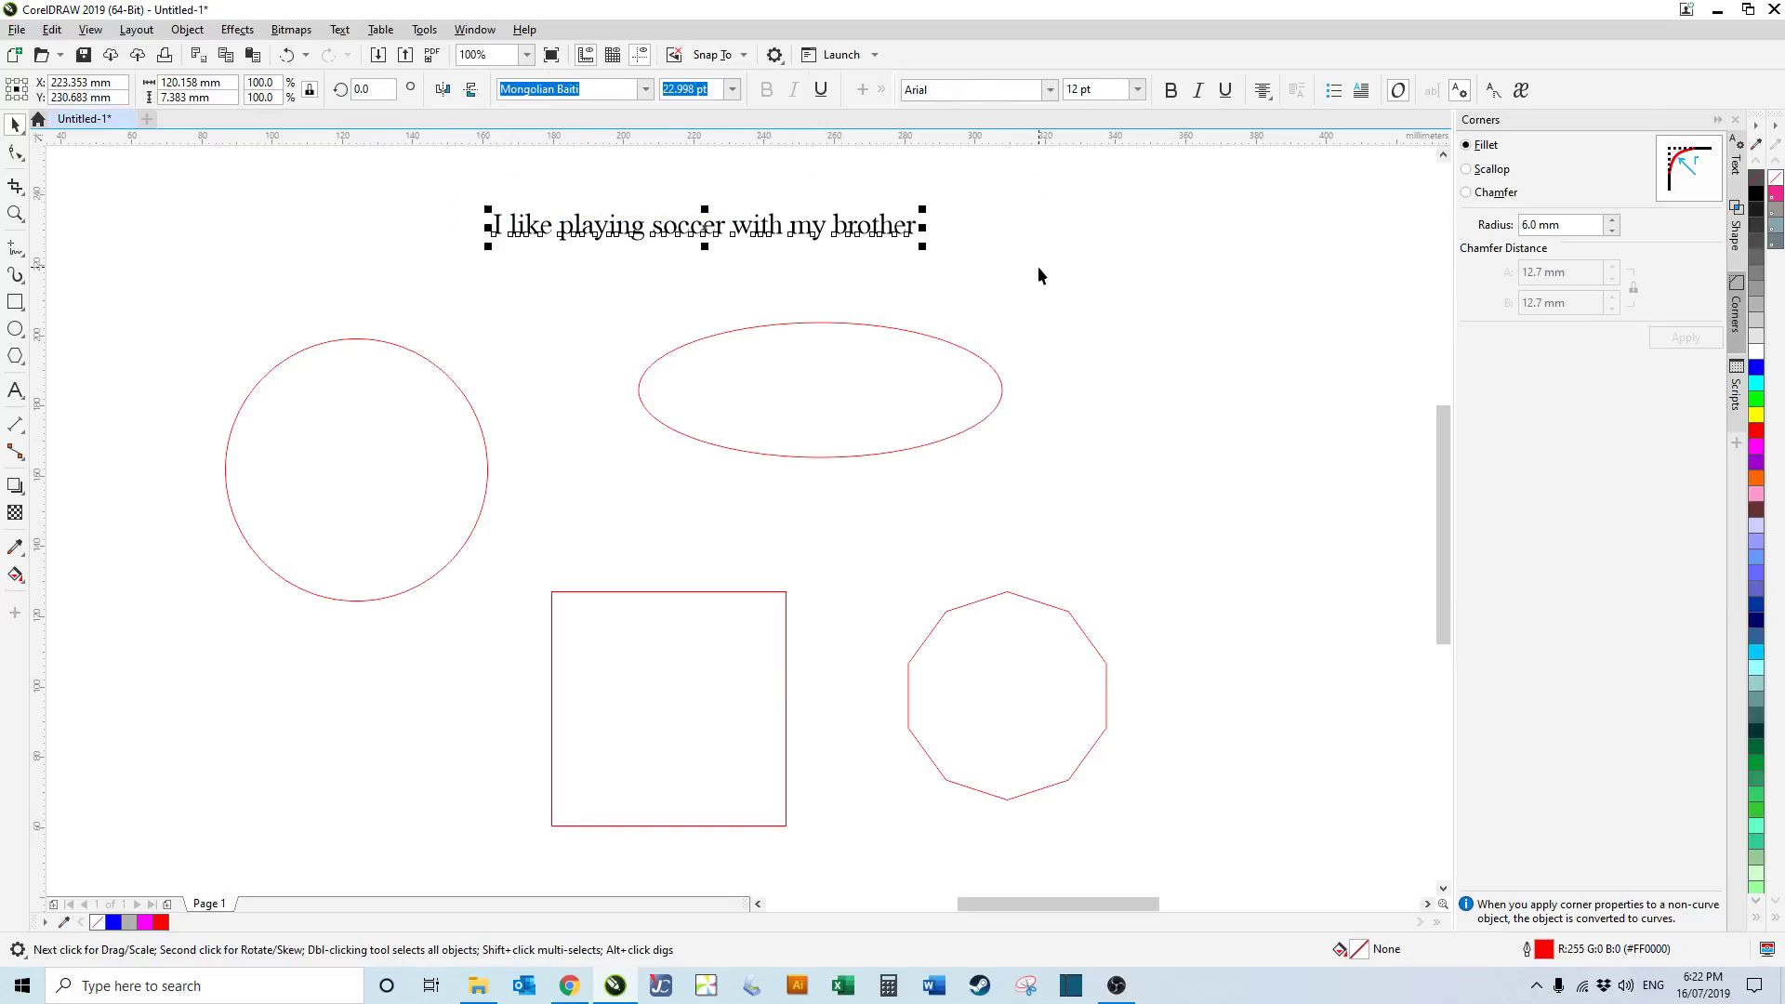
Step: Drag 'I like playing soccer with my brother' onto the circle and fit it to the path
{"action": "left_click", "coordinate": [620, 569]}
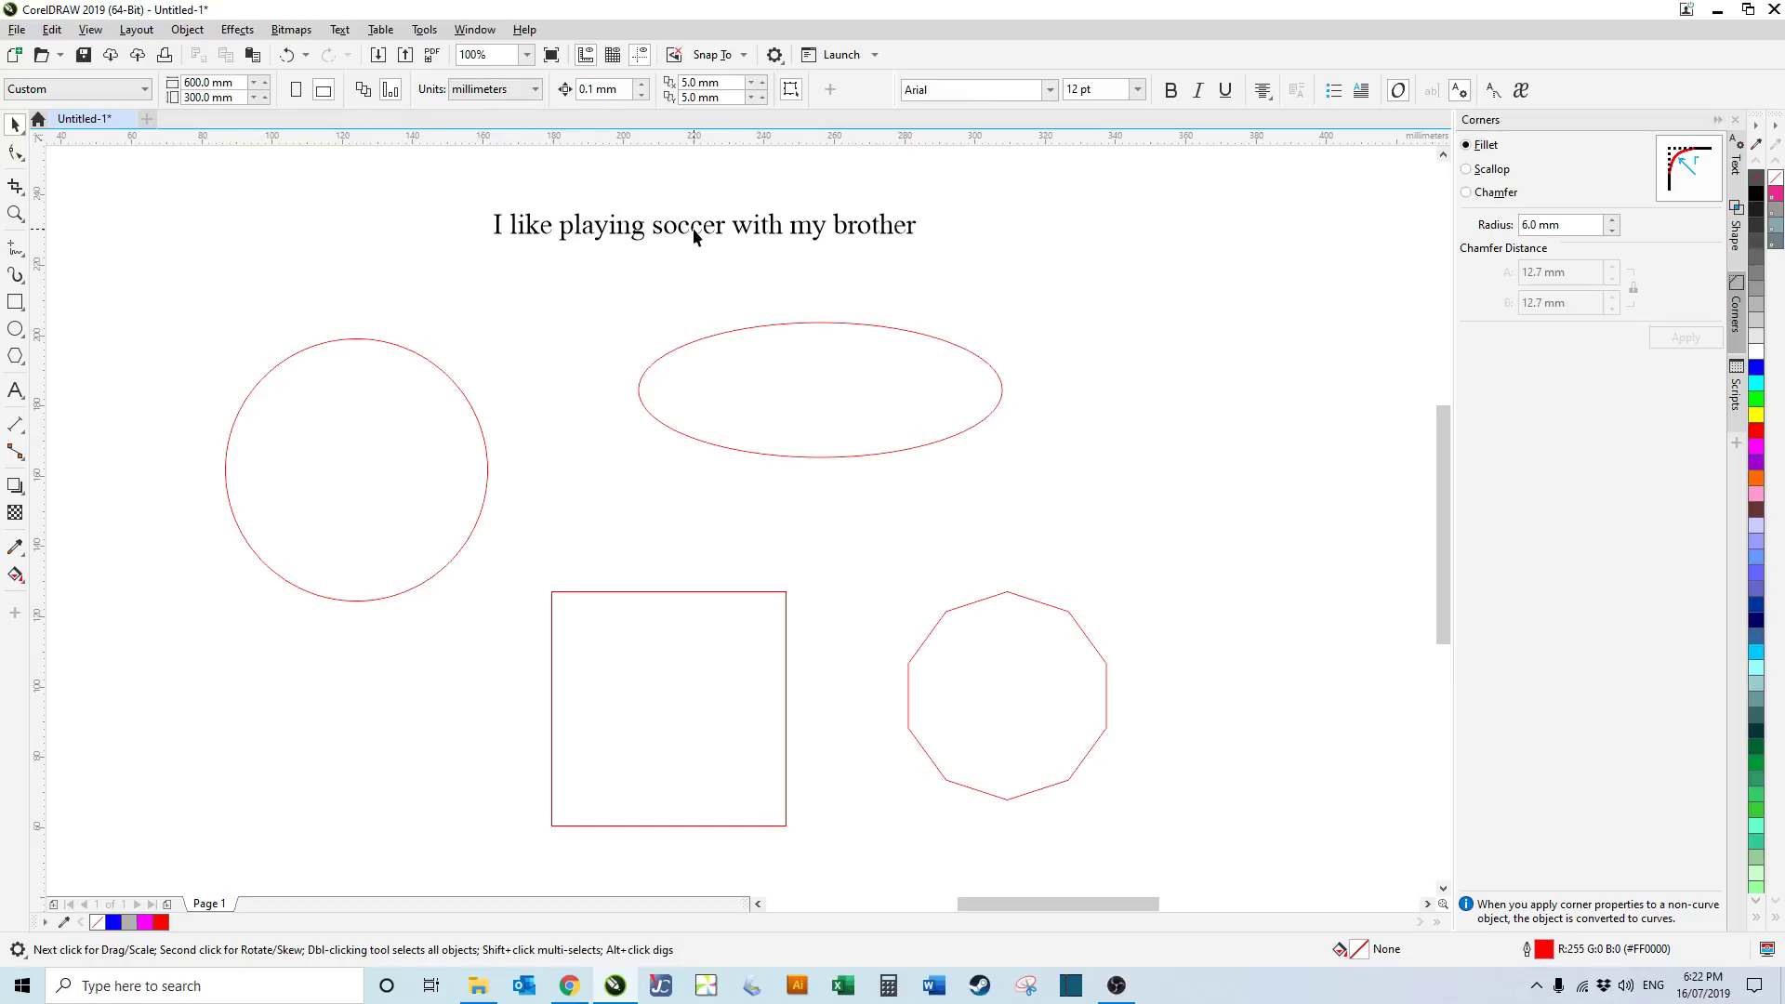
{"action": "left_click", "coordinate": [703, 224]}
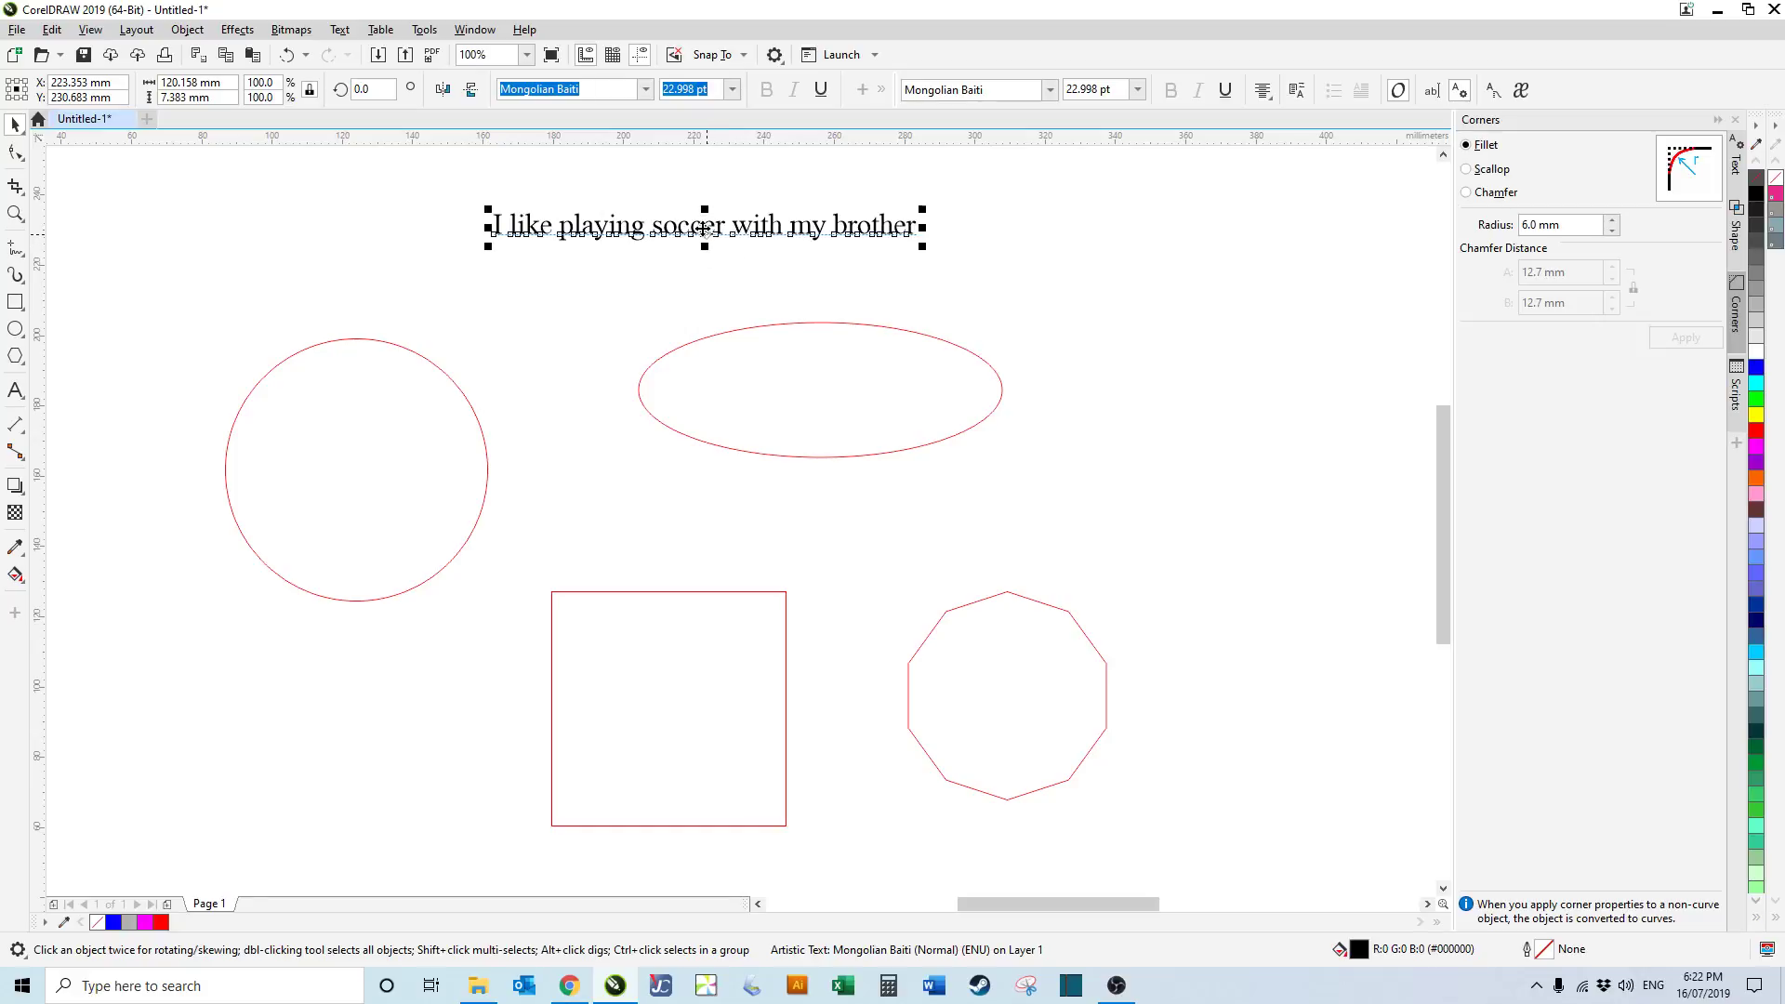
{"action": "left_click", "coordinate": [575, 260]}
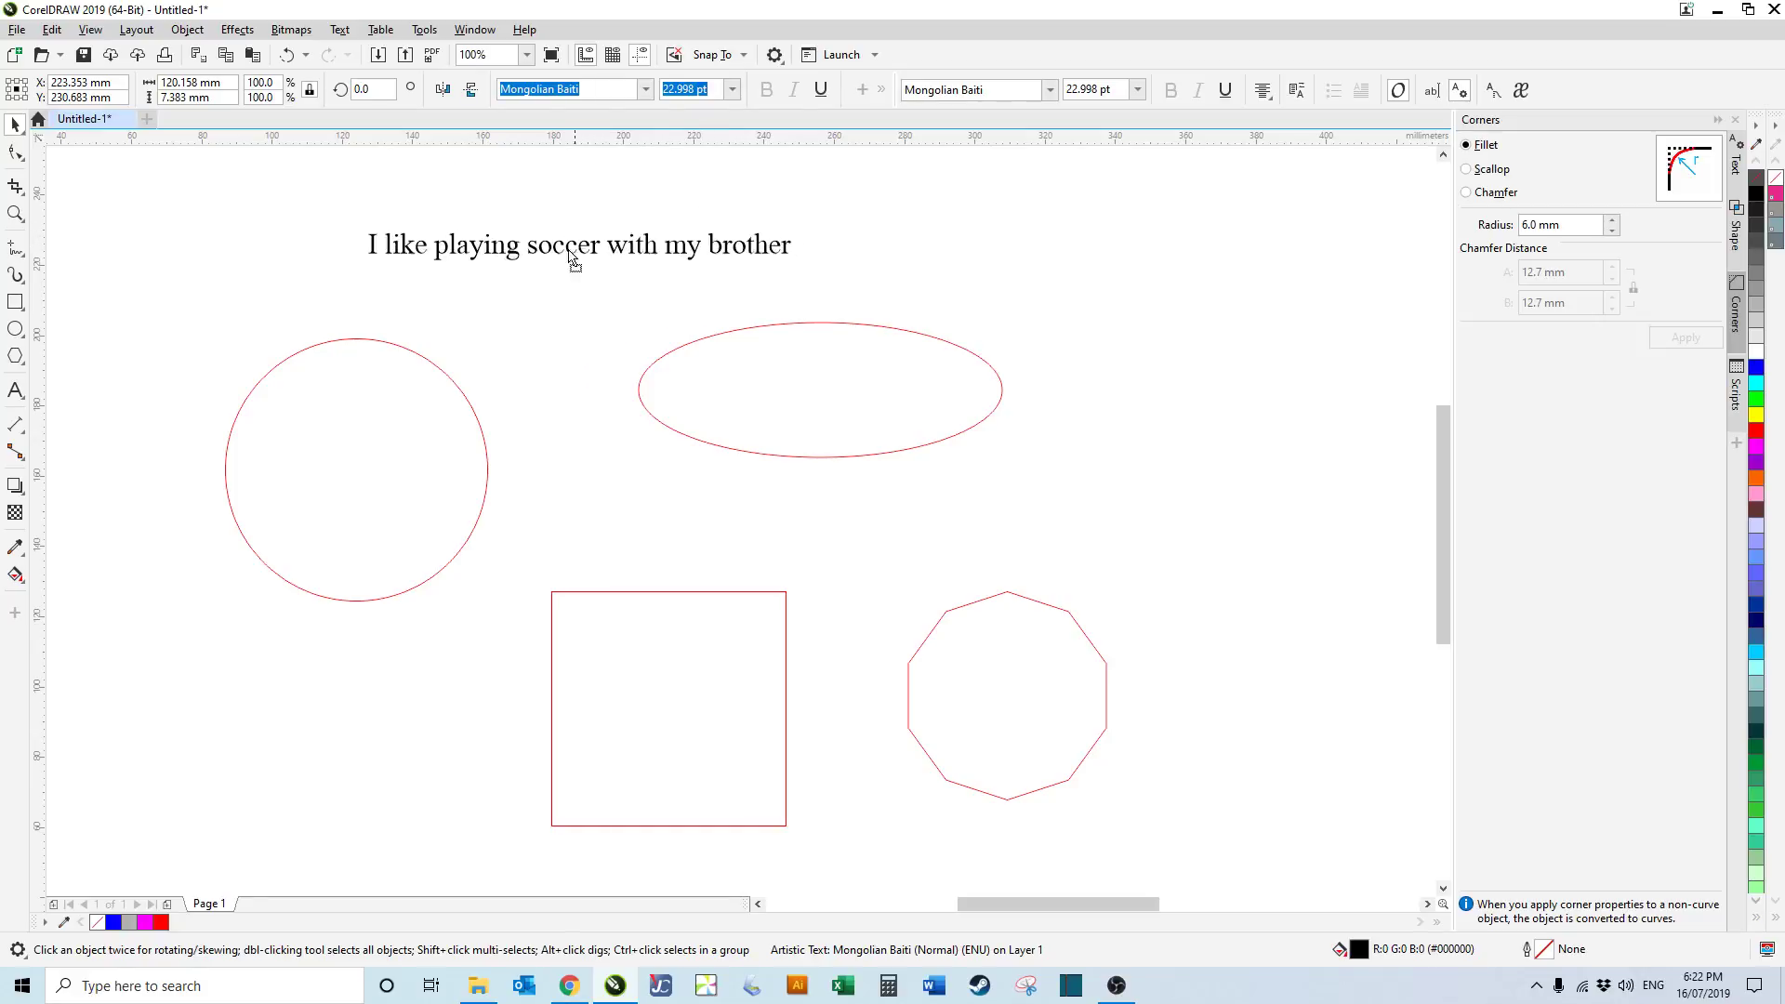
{"action": "left_click_drag", "start_coordinate": [577, 245], "coordinate": [376, 338]}
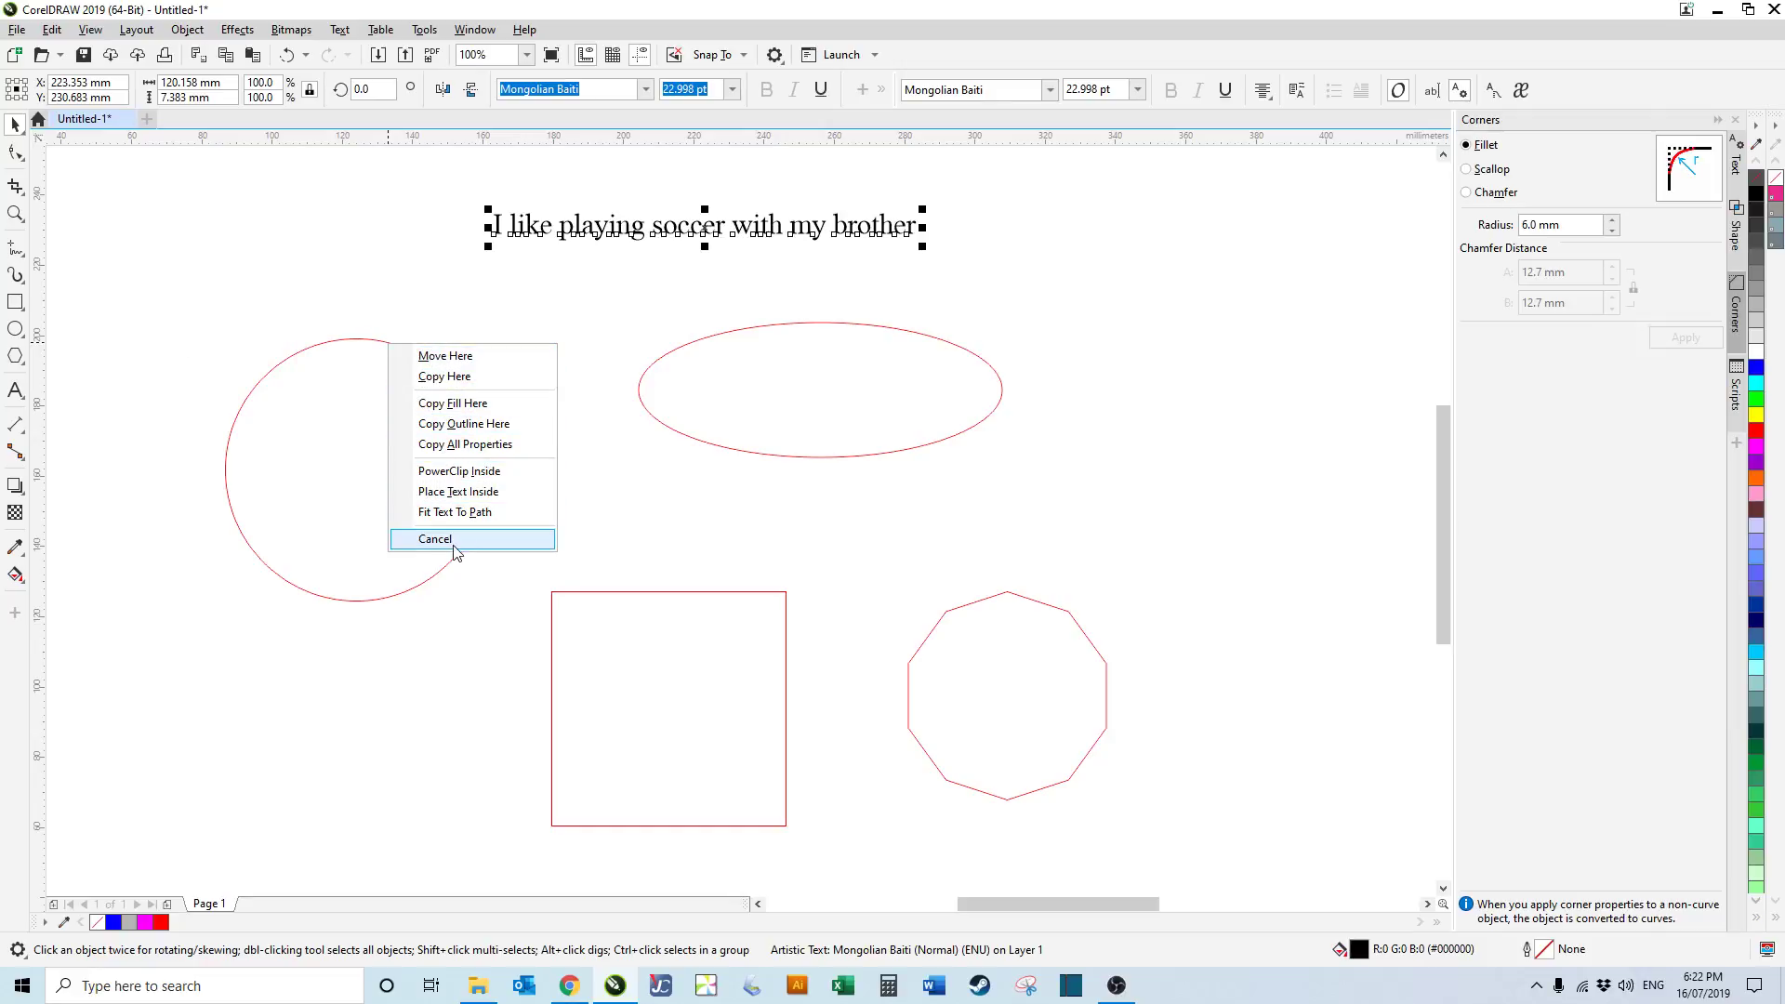
{"action": "mouse_move", "coordinate": [455, 511]}
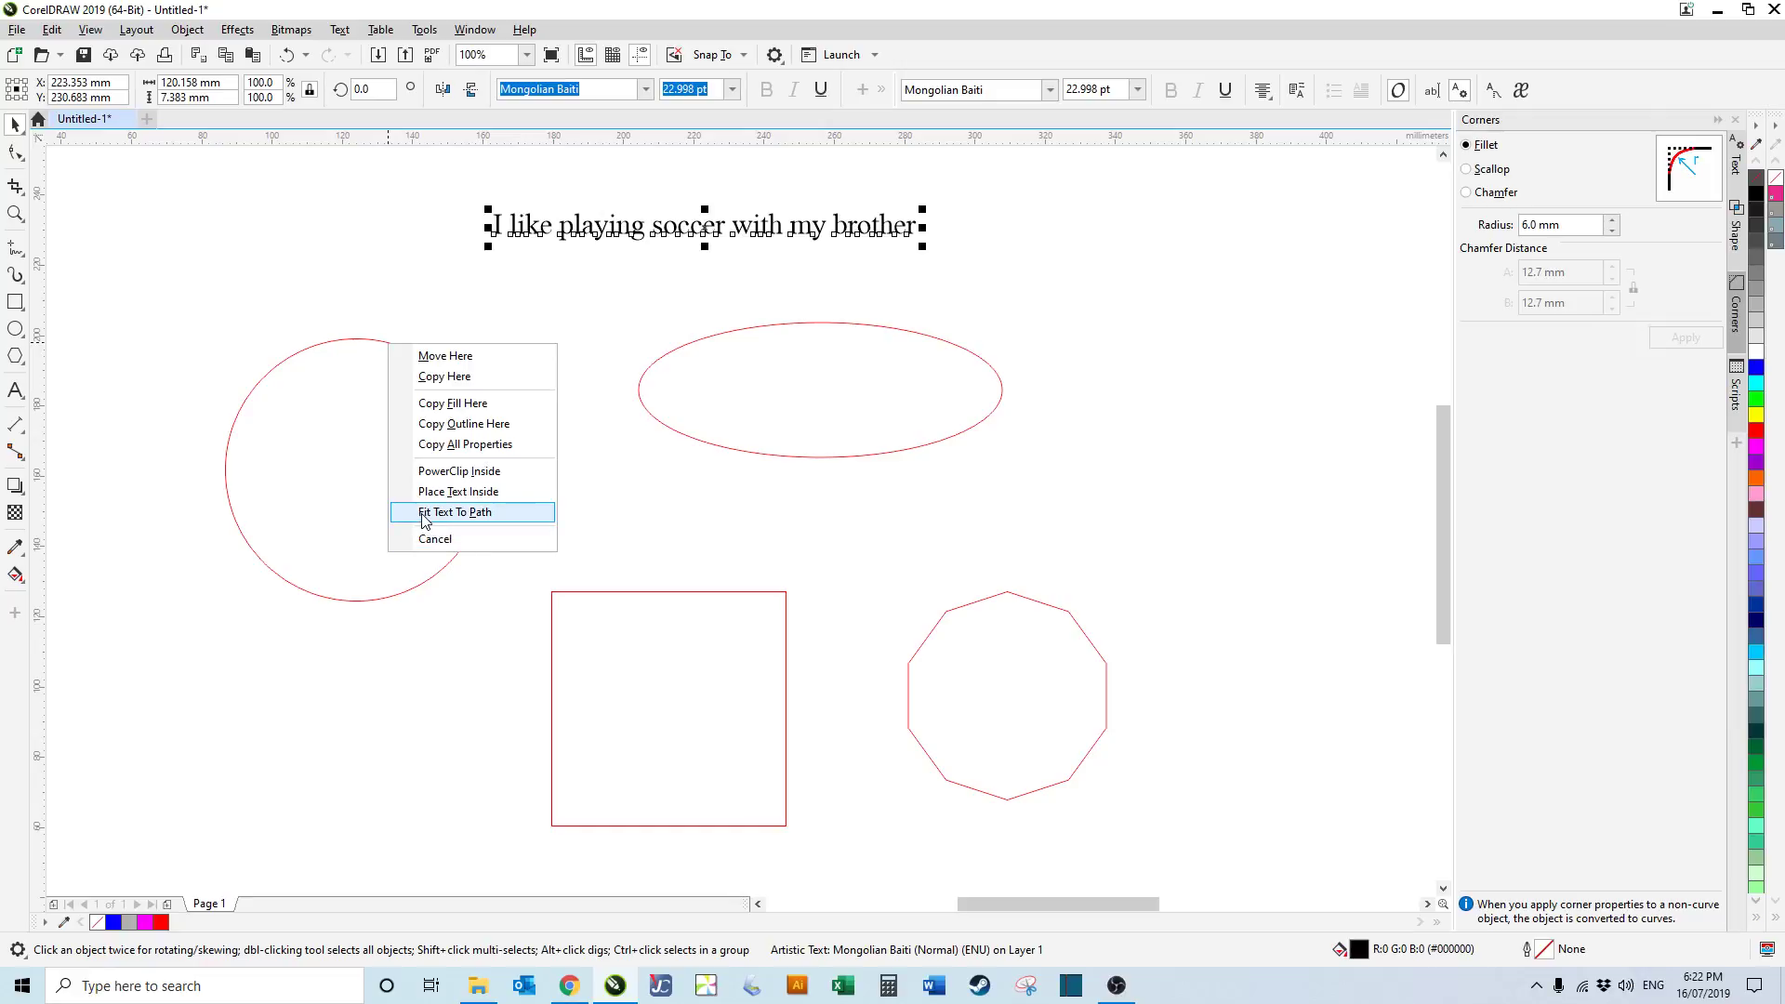
{"action": "mouse_move", "coordinate": [483, 521]}
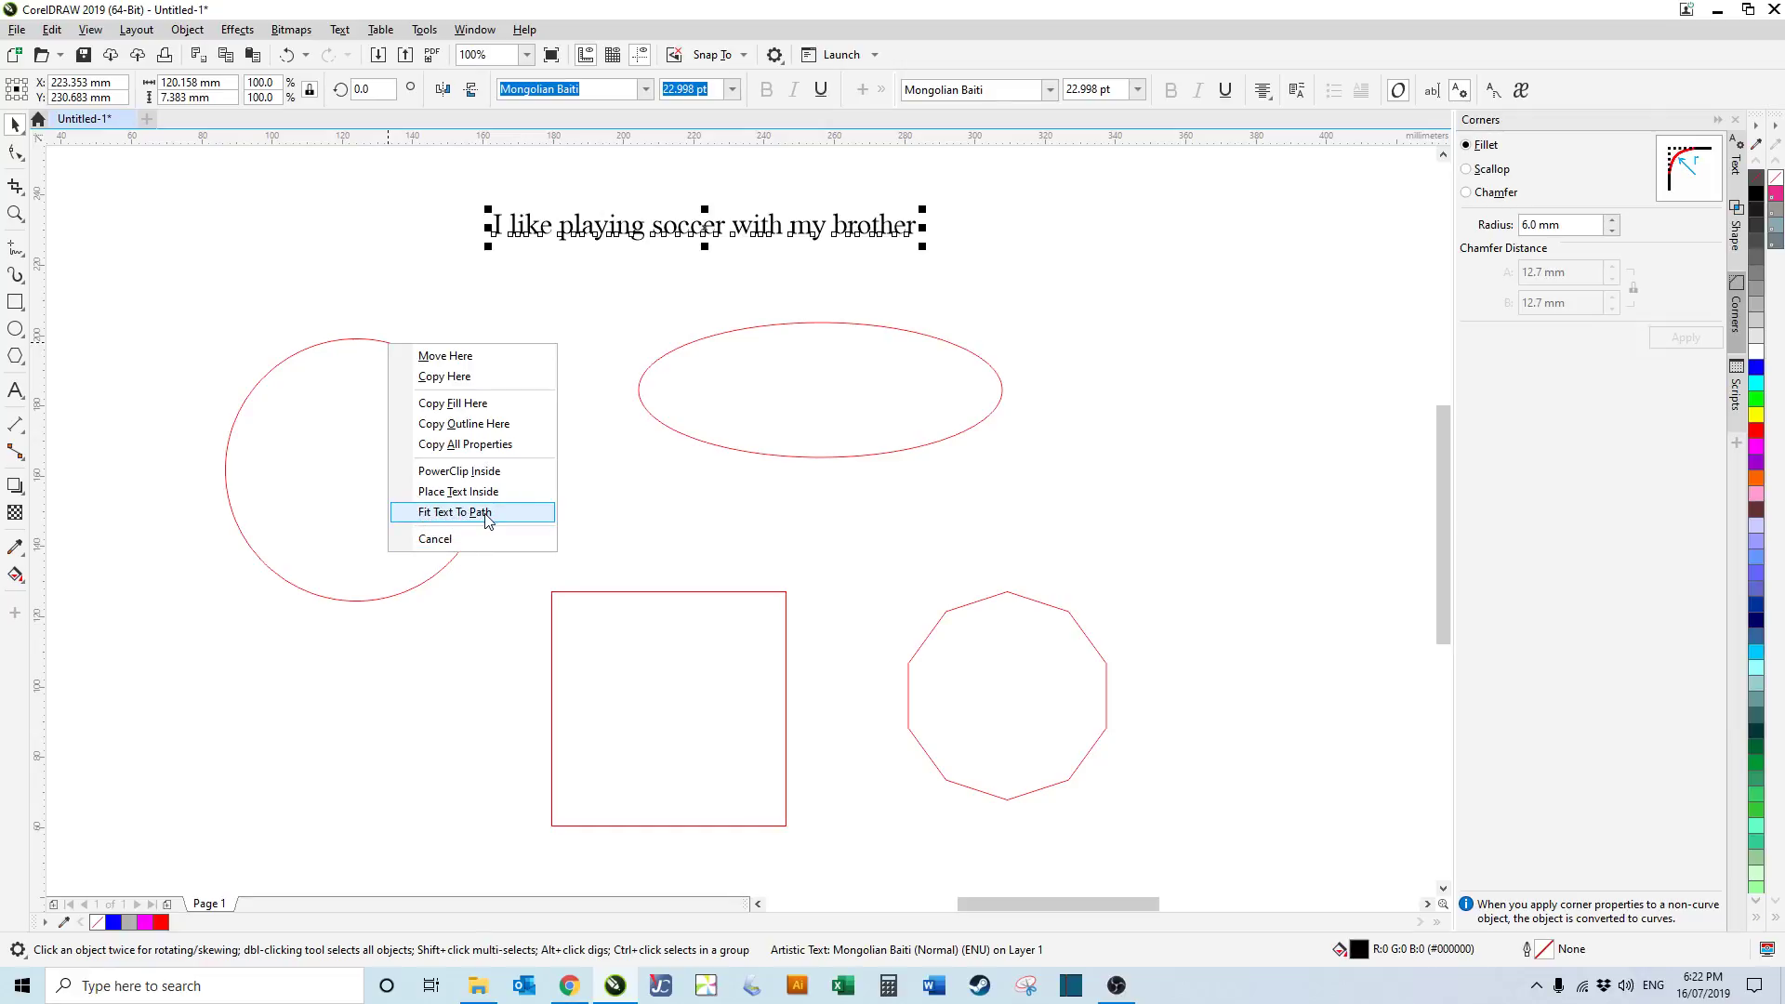
{"action": "left_click", "coordinate": [453, 511]}
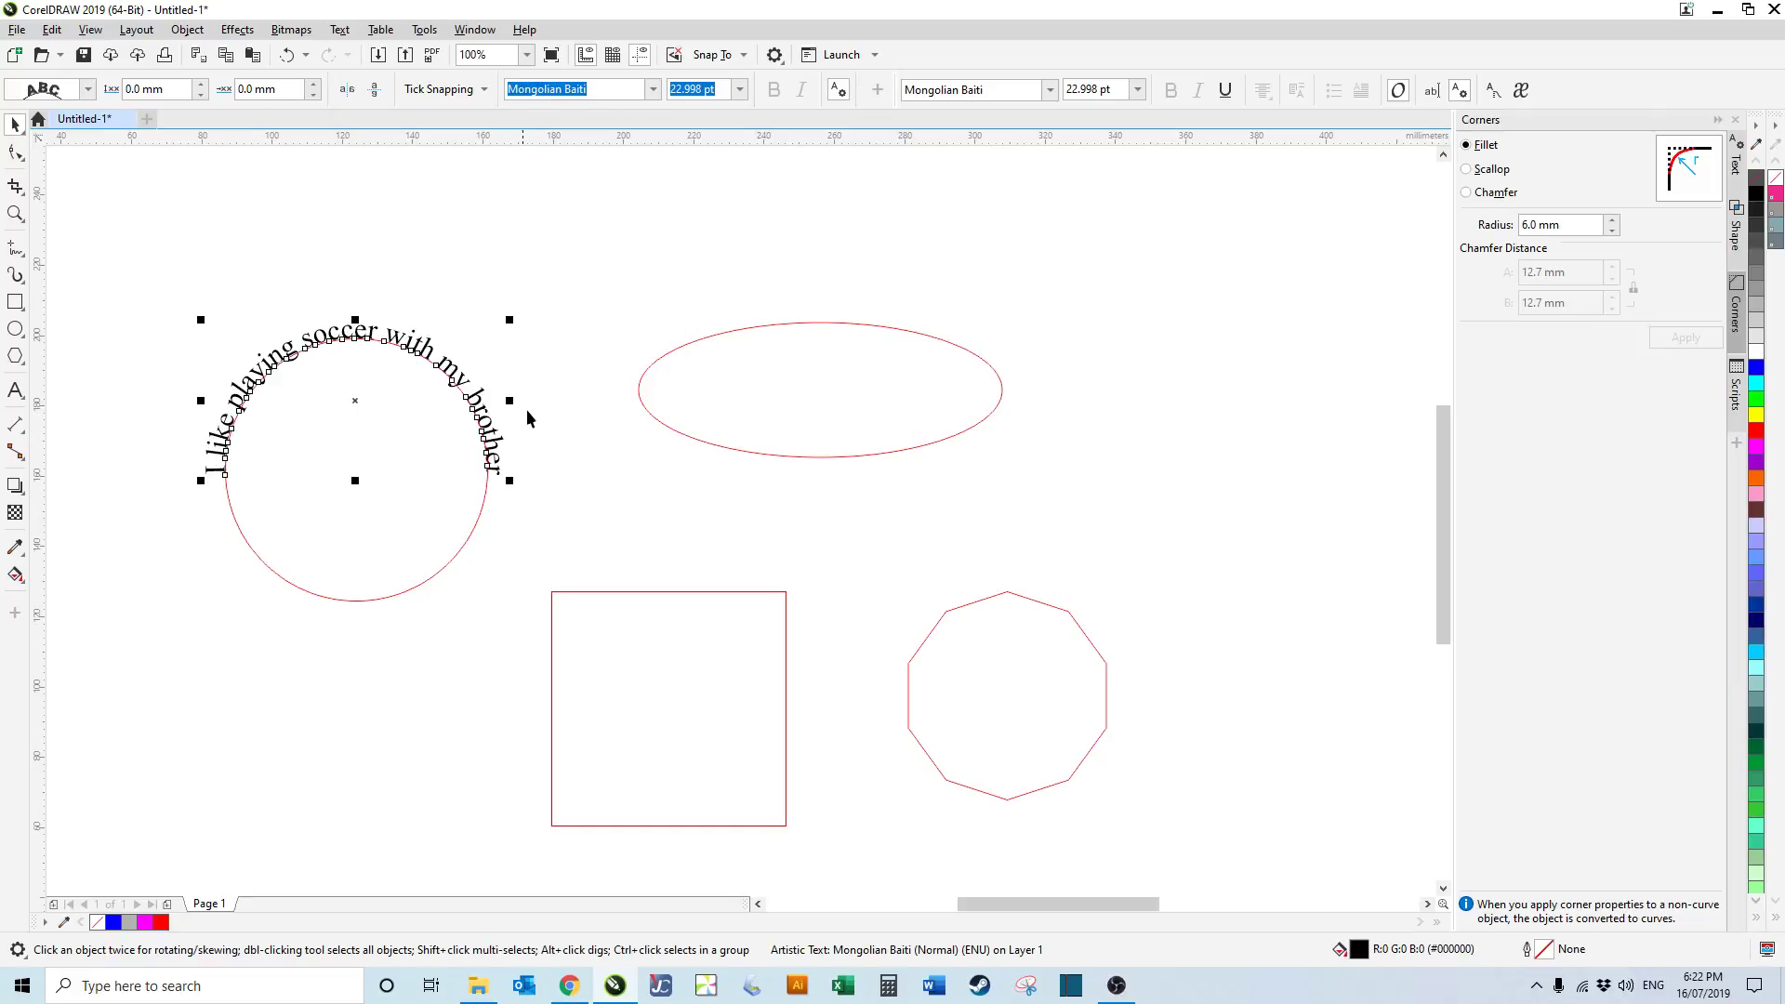
{"action": "mouse_move", "coordinate": [378, 424]}
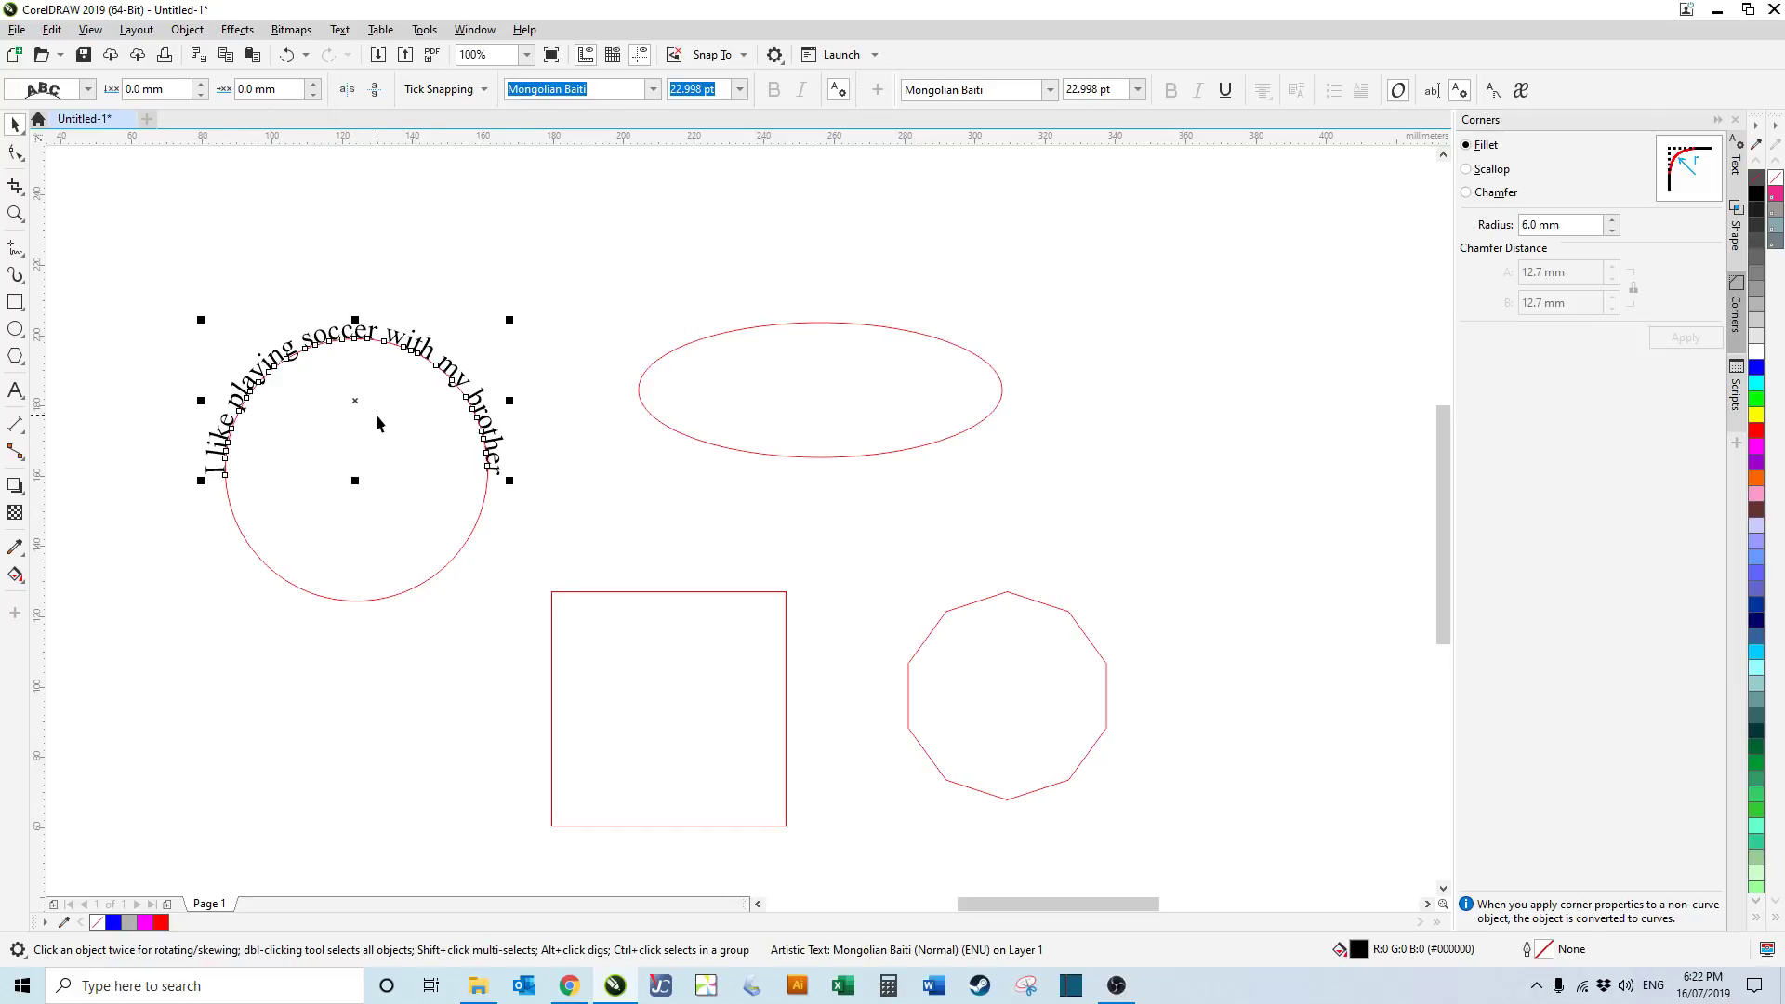
{"action": "mouse_move", "coordinate": [499, 255]}
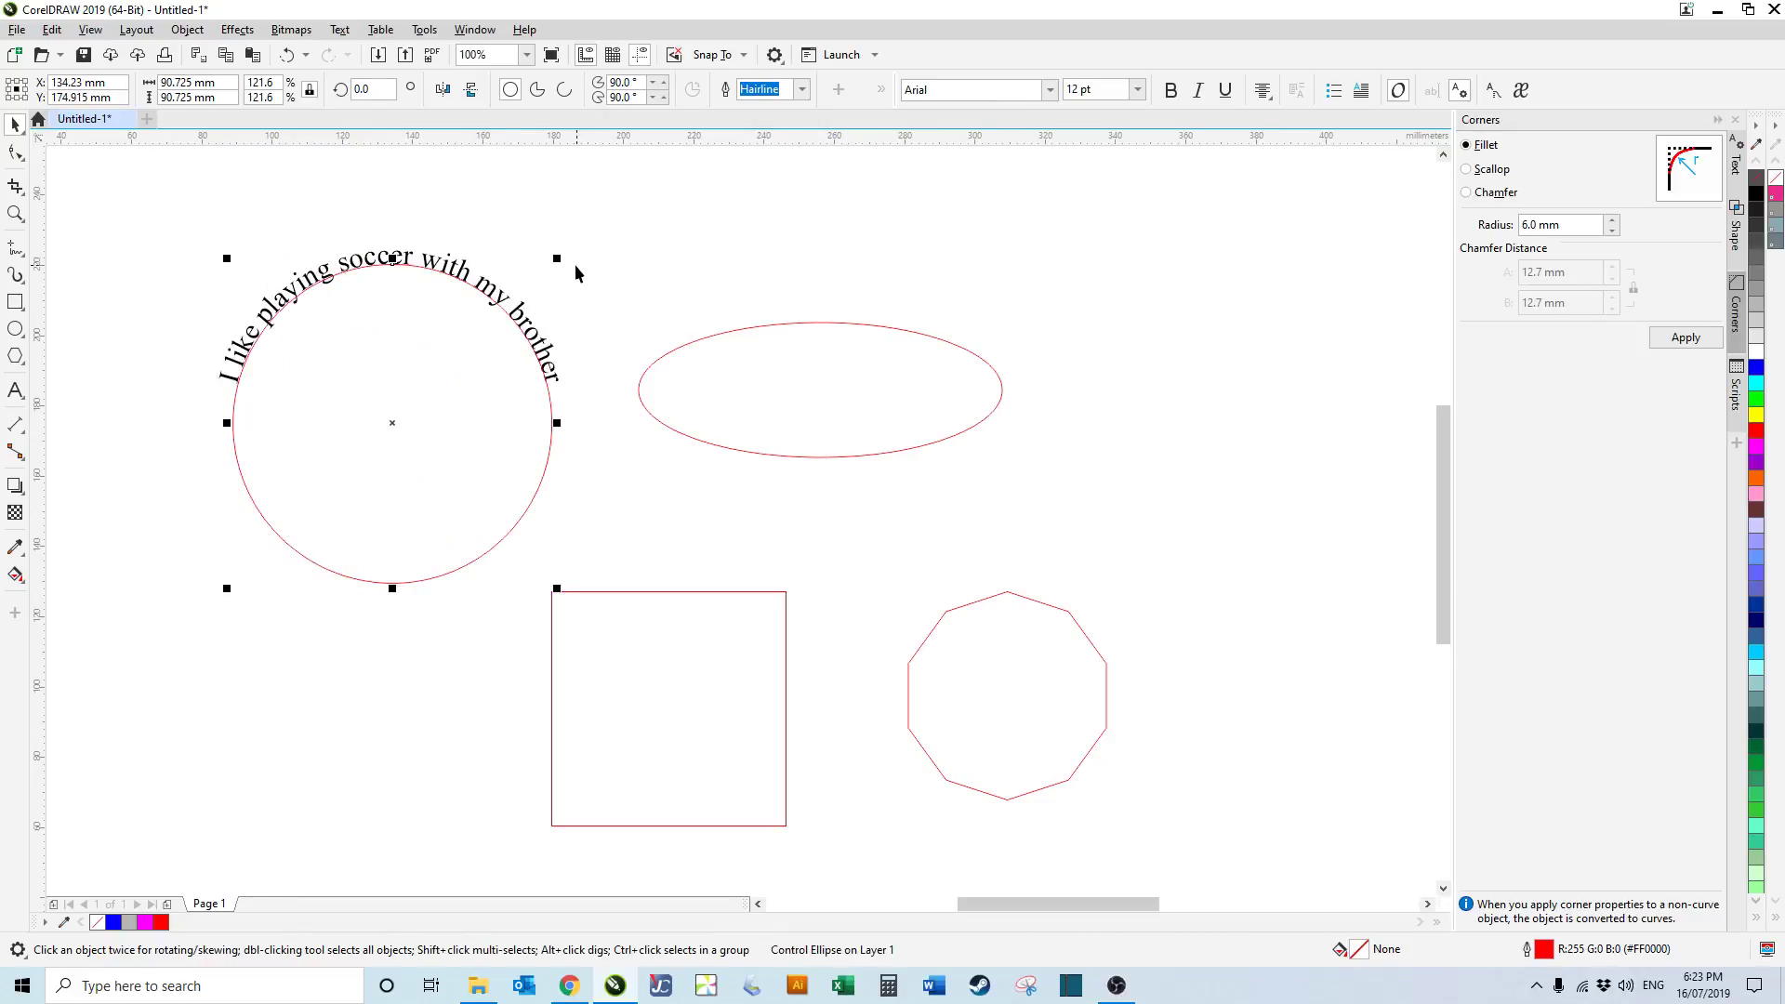
Step: Pull the fitted sentence outward so it arcs with a gap above the circle
{"action": "left_click_drag", "start_coordinate": [556, 258], "coordinate": [491, 326]}
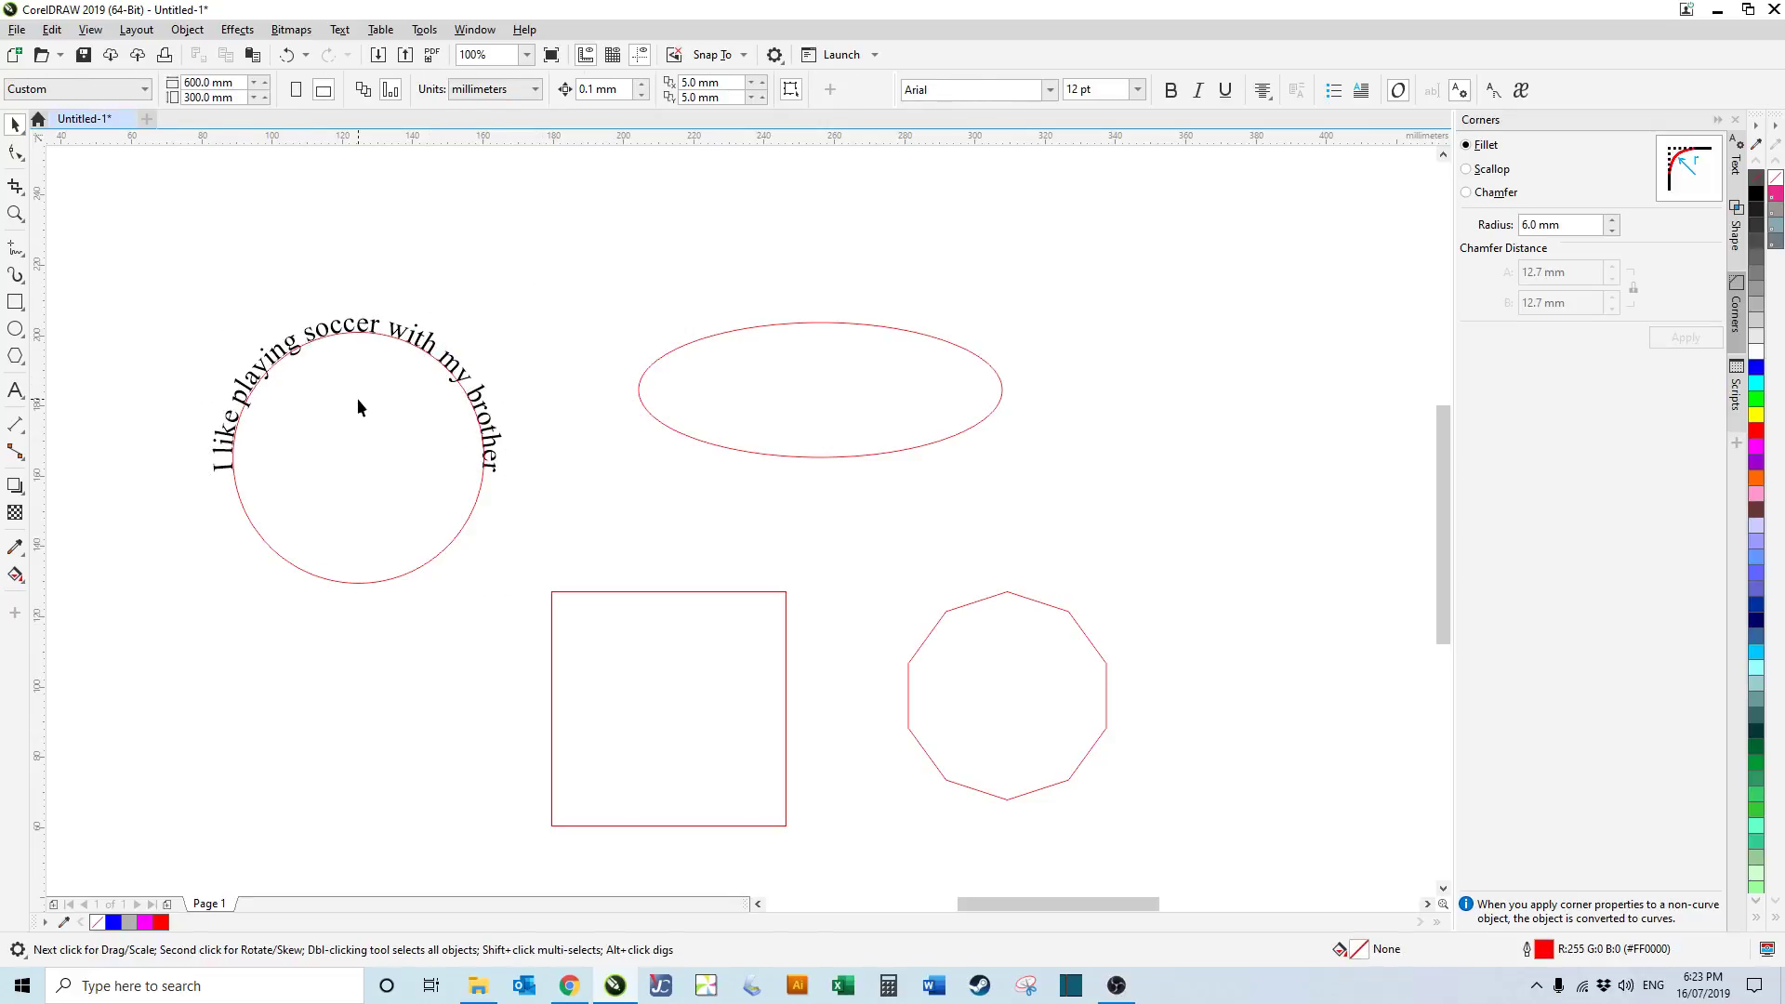
{"action": "left_click", "coordinate": [356, 399]}
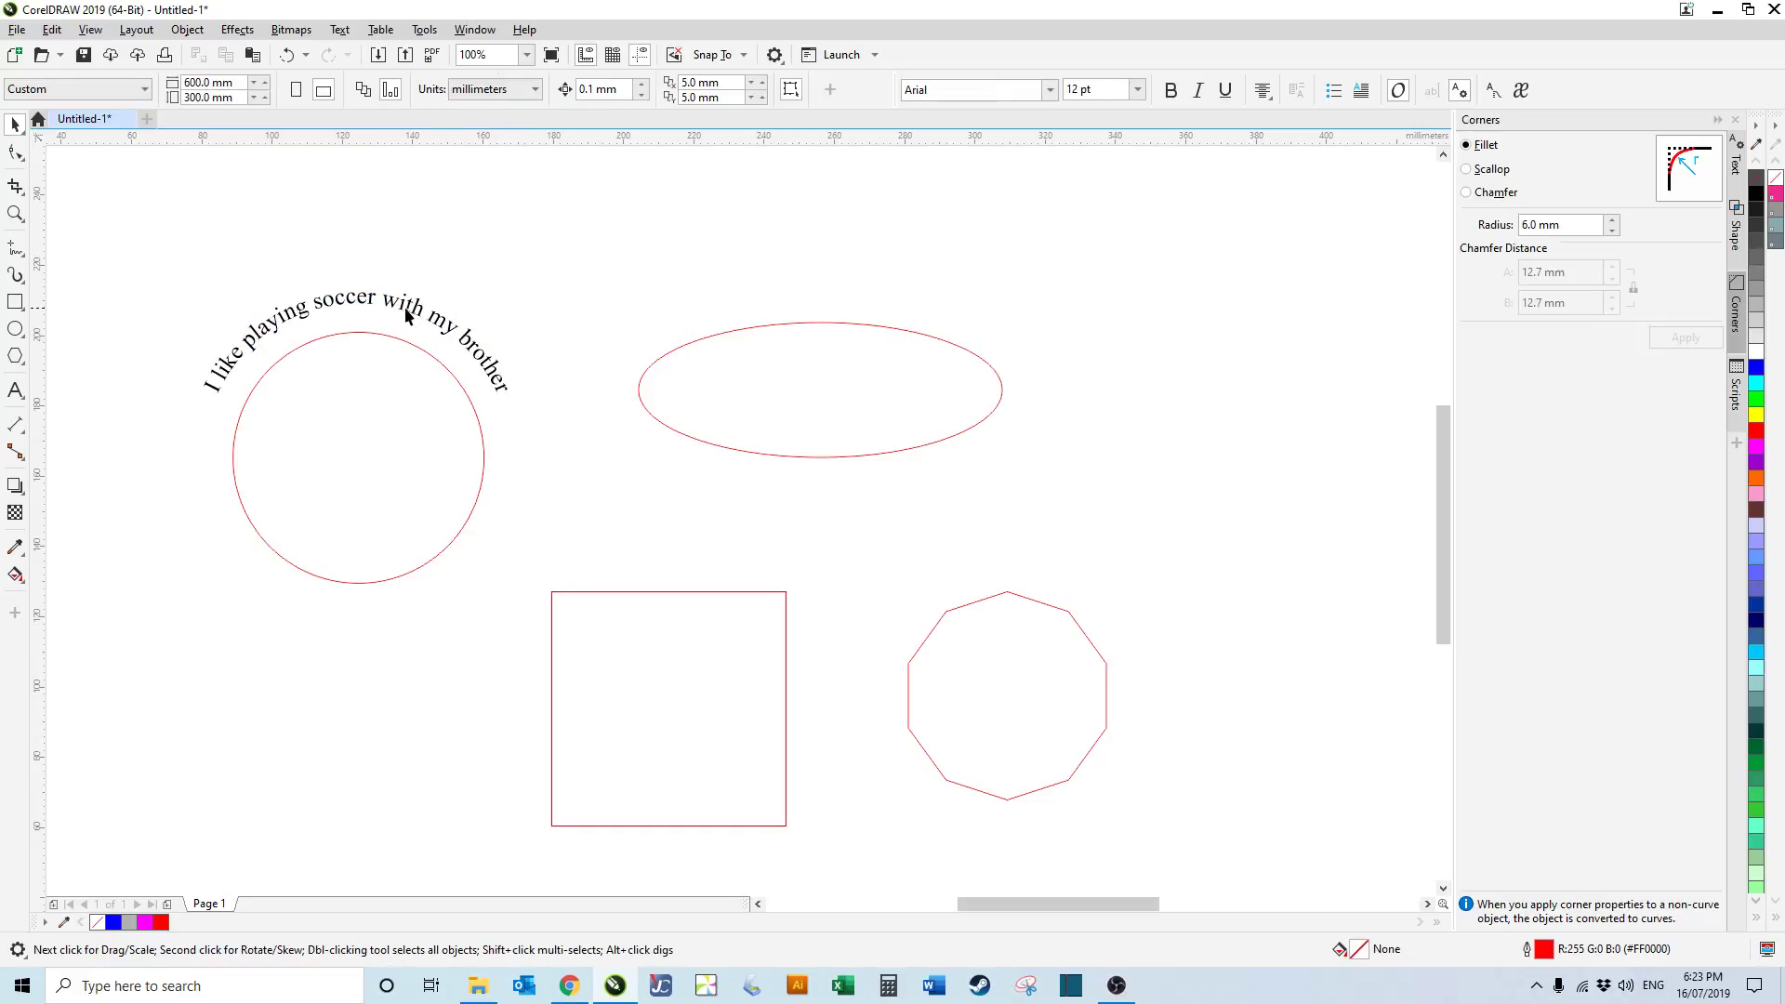
Step: Place the sentence under the circle, mirror it, then slide it back over the top
{"action": "left_click", "coordinate": [353, 324]}
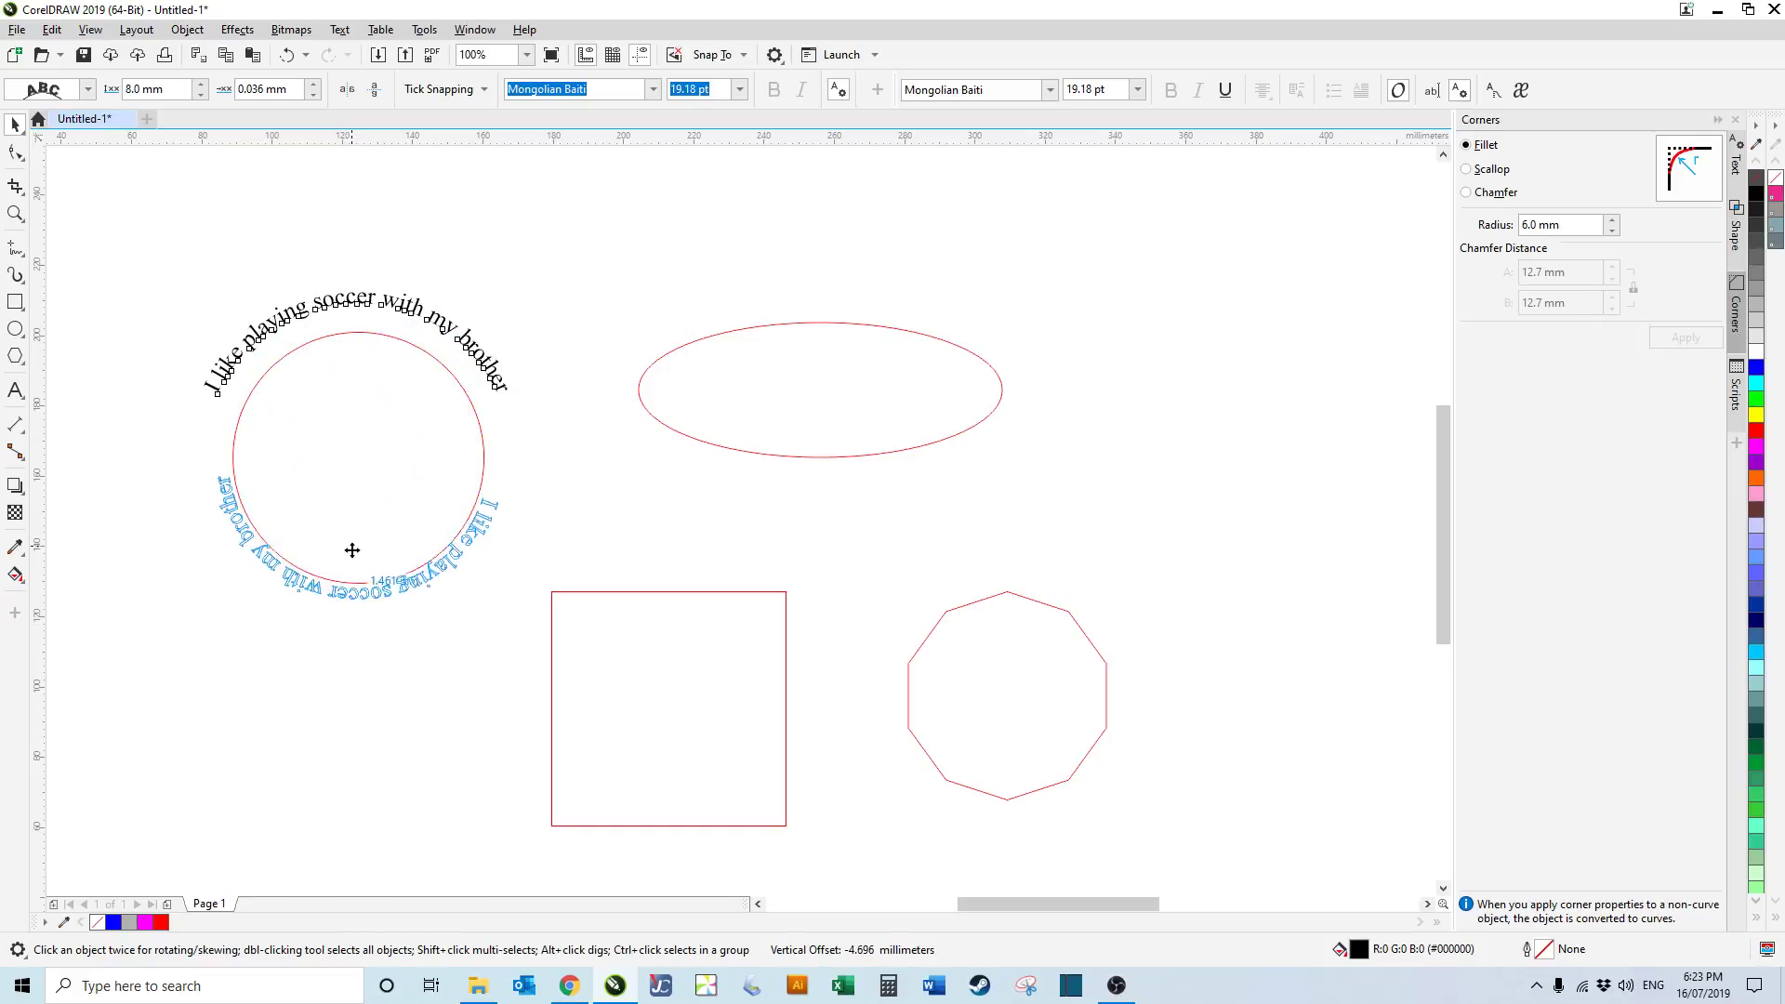
{"action": "left_click", "coordinate": [353, 547]}
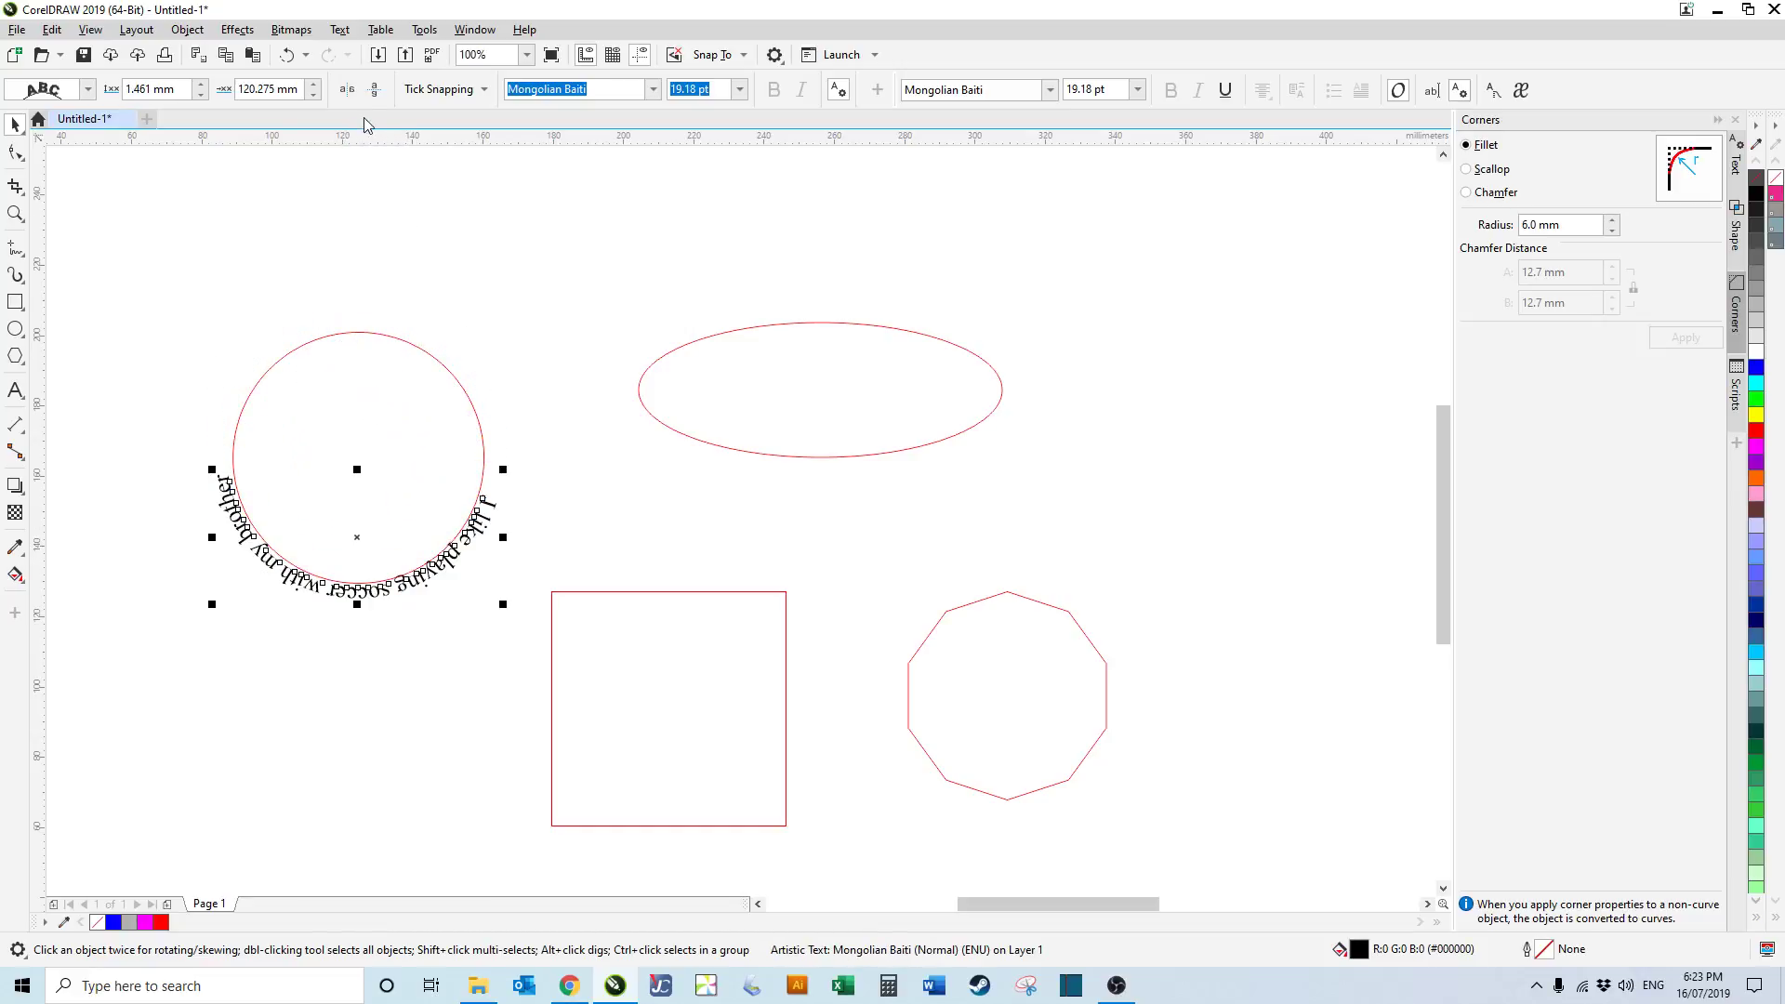
{"action": "mouse_move", "coordinate": [345, 90]}
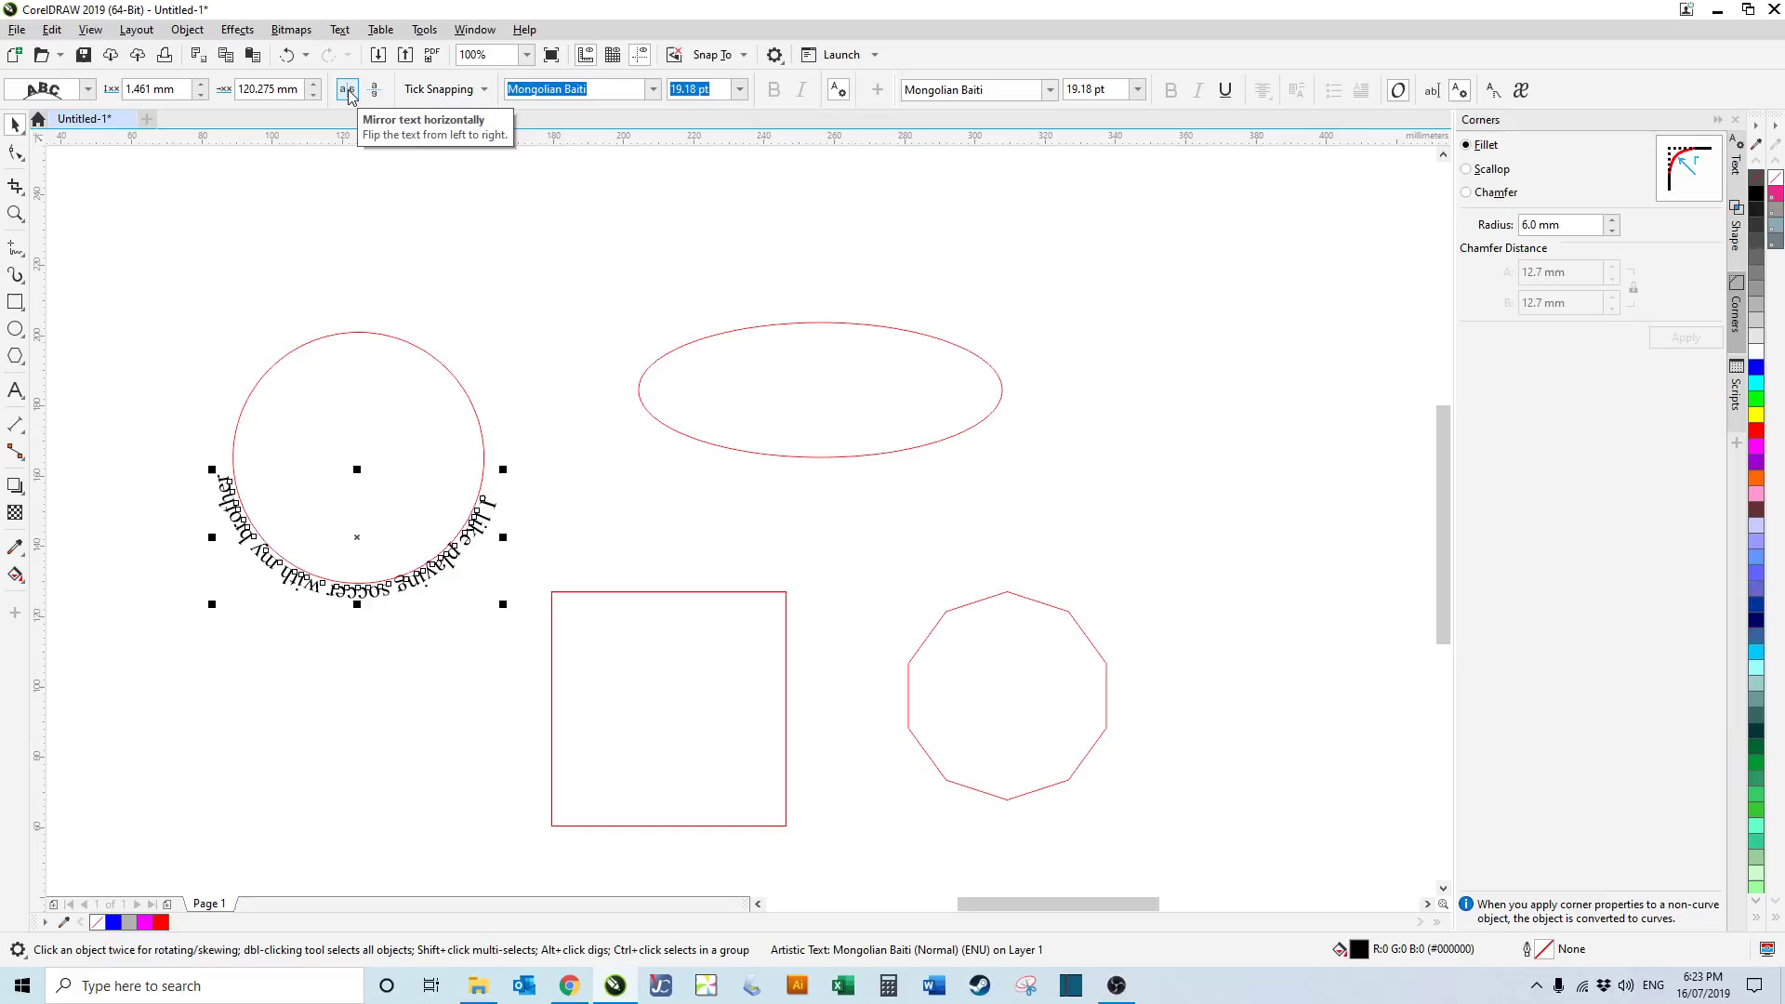
{"action": "left_click", "coordinate": [346, 90]}
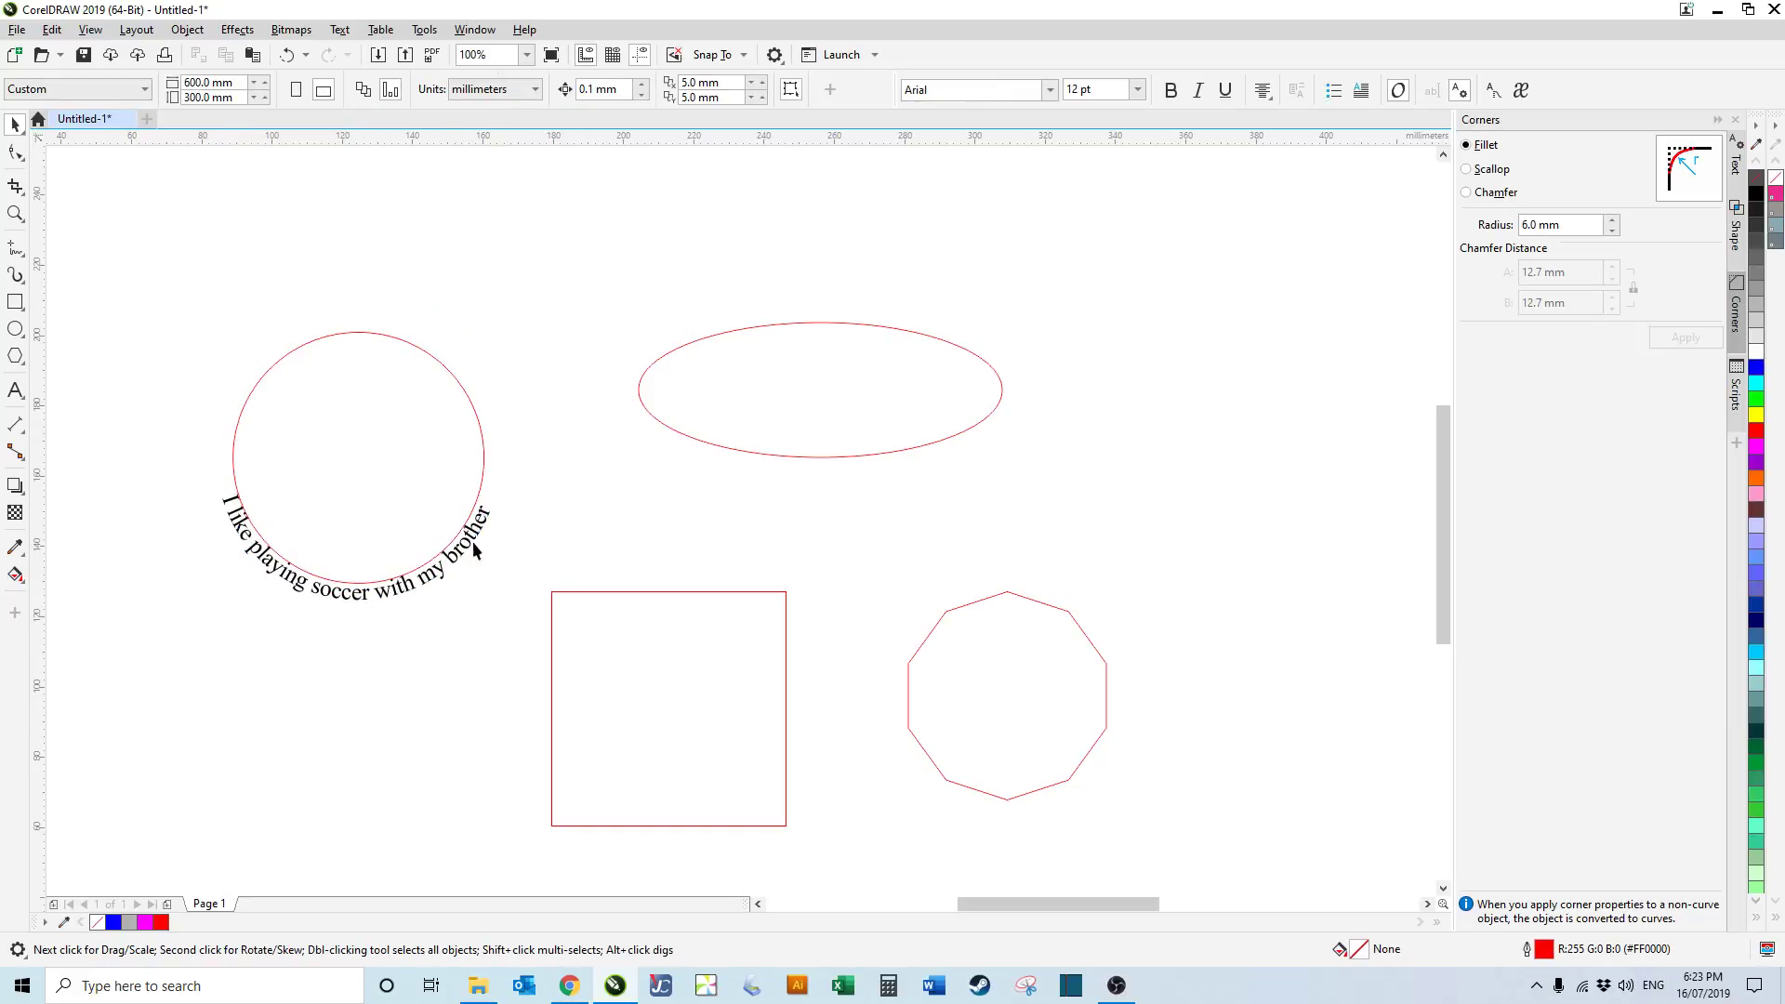
{"action": "mouse_move", "coordinate": [384, 603]}
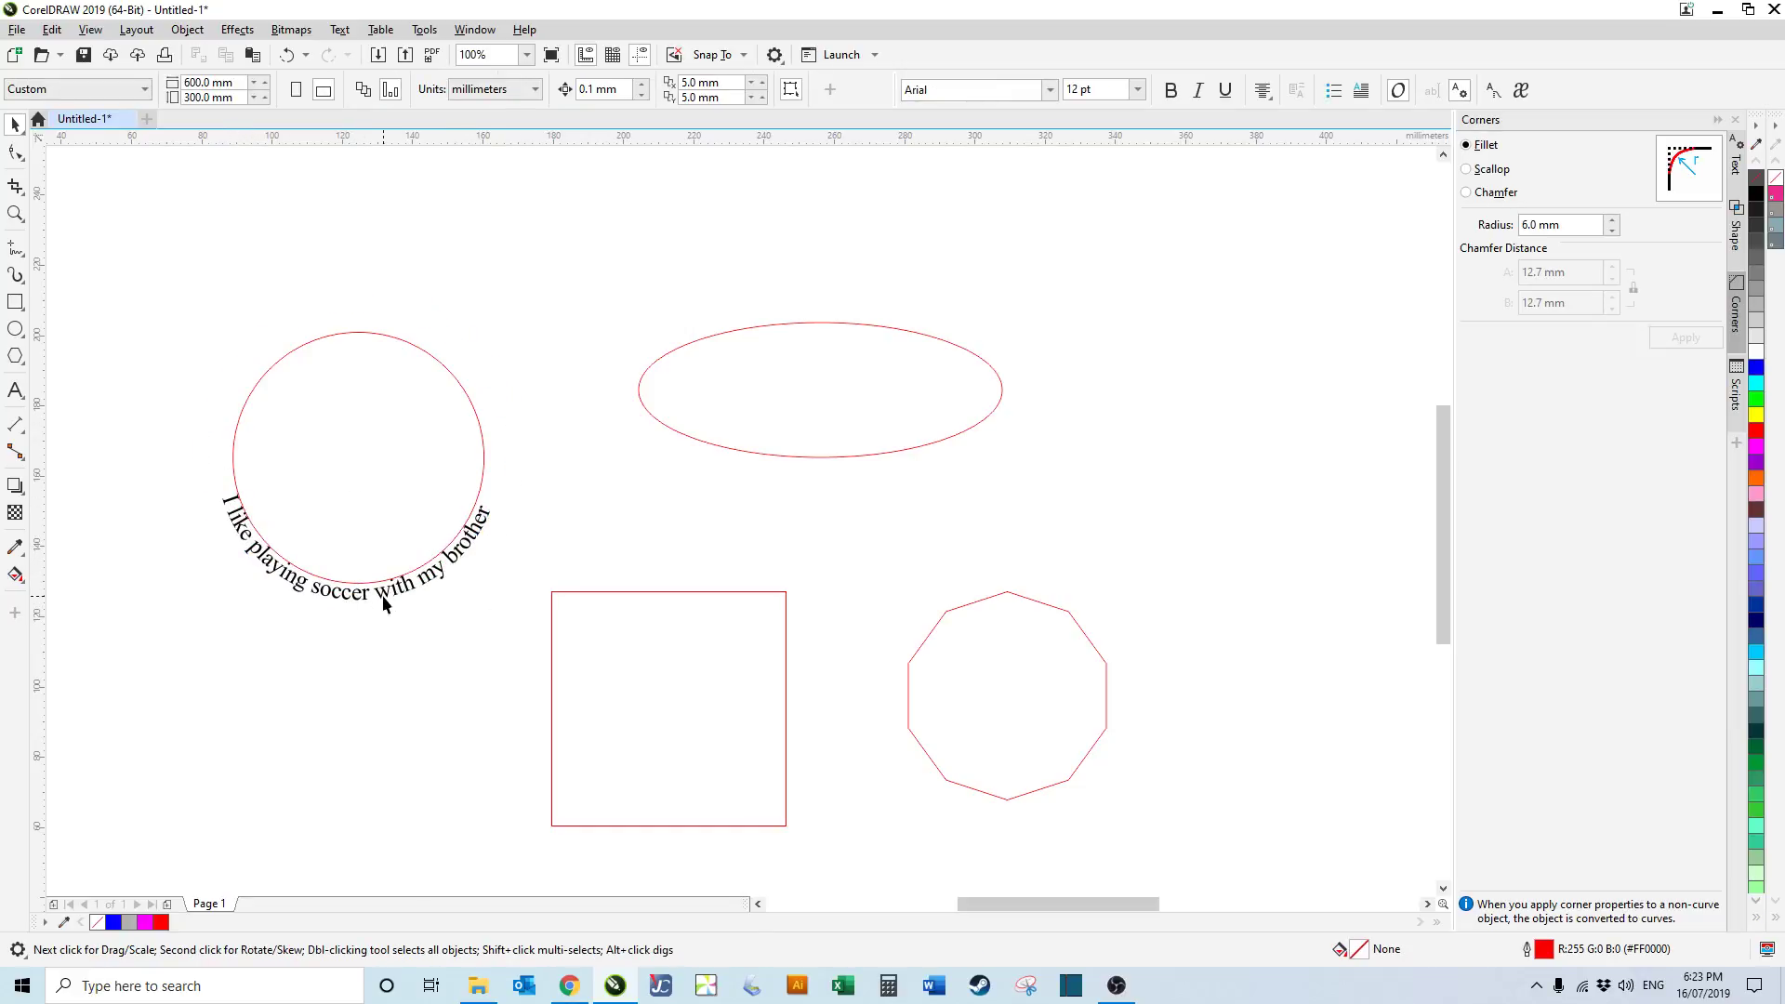
{"action": "left_click", "coordinate": [355, 558]}
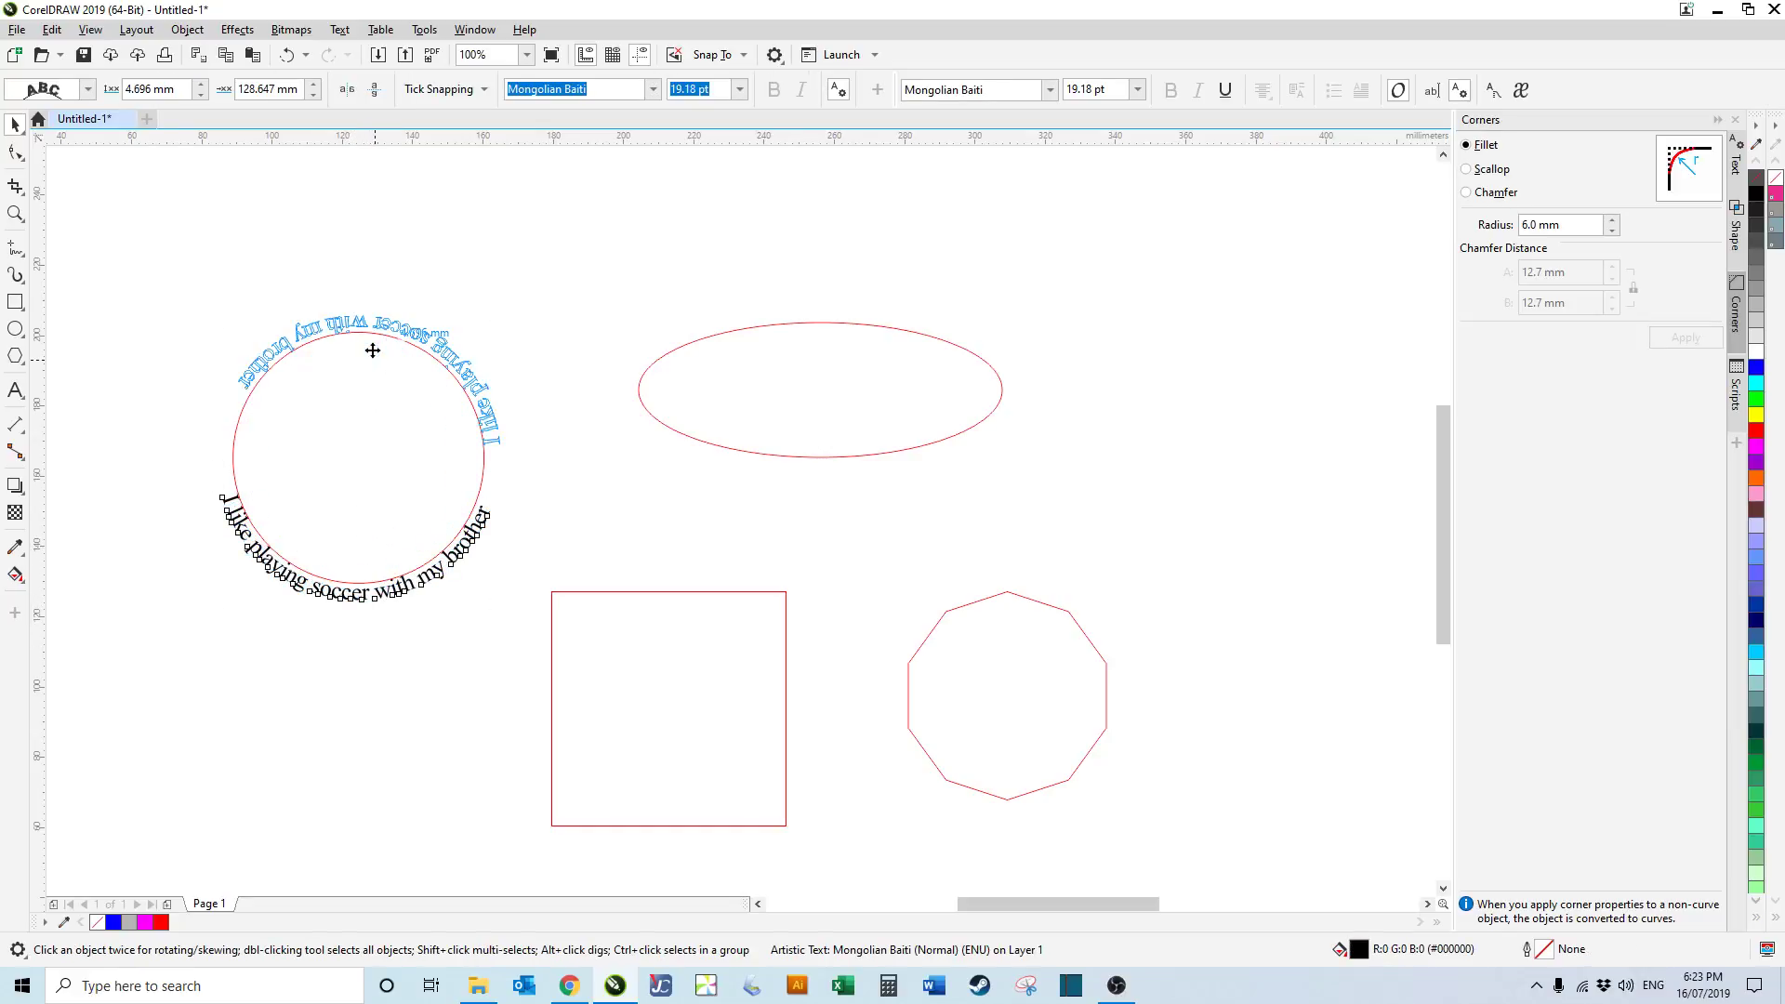
{"action": "left_click", "coordinate": [374, 89]}
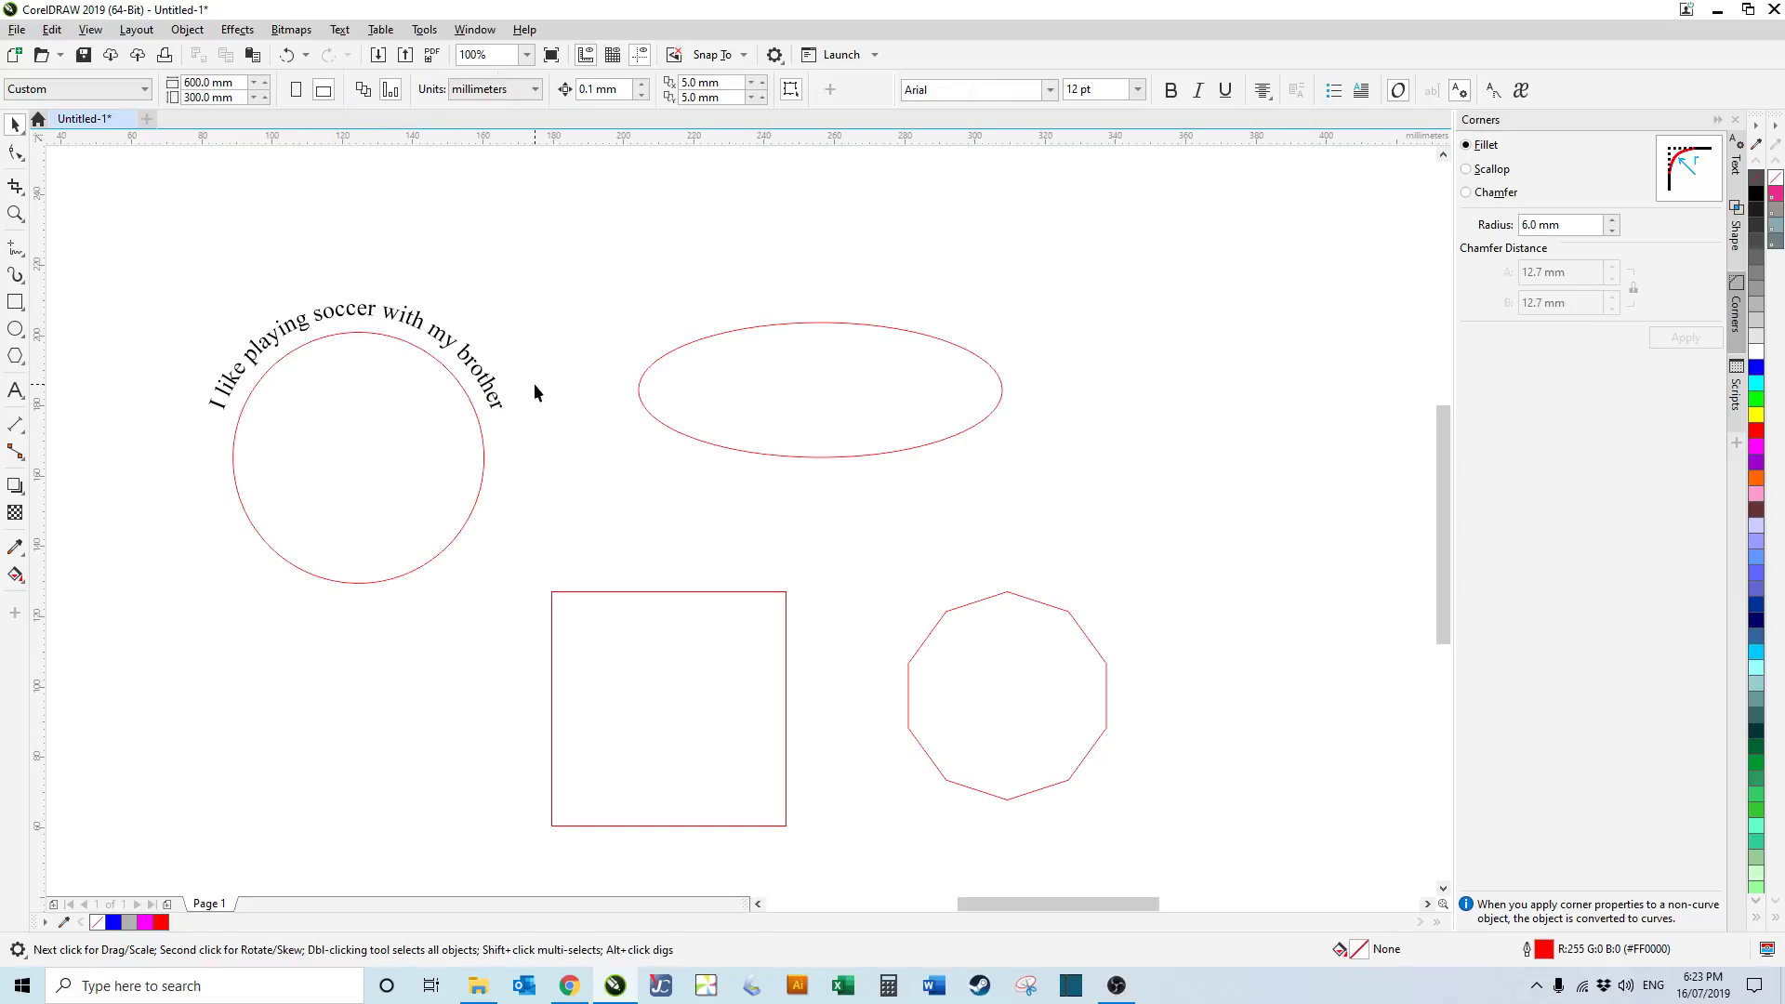
{"action": "left_click", "coordinate": [354, 365]}
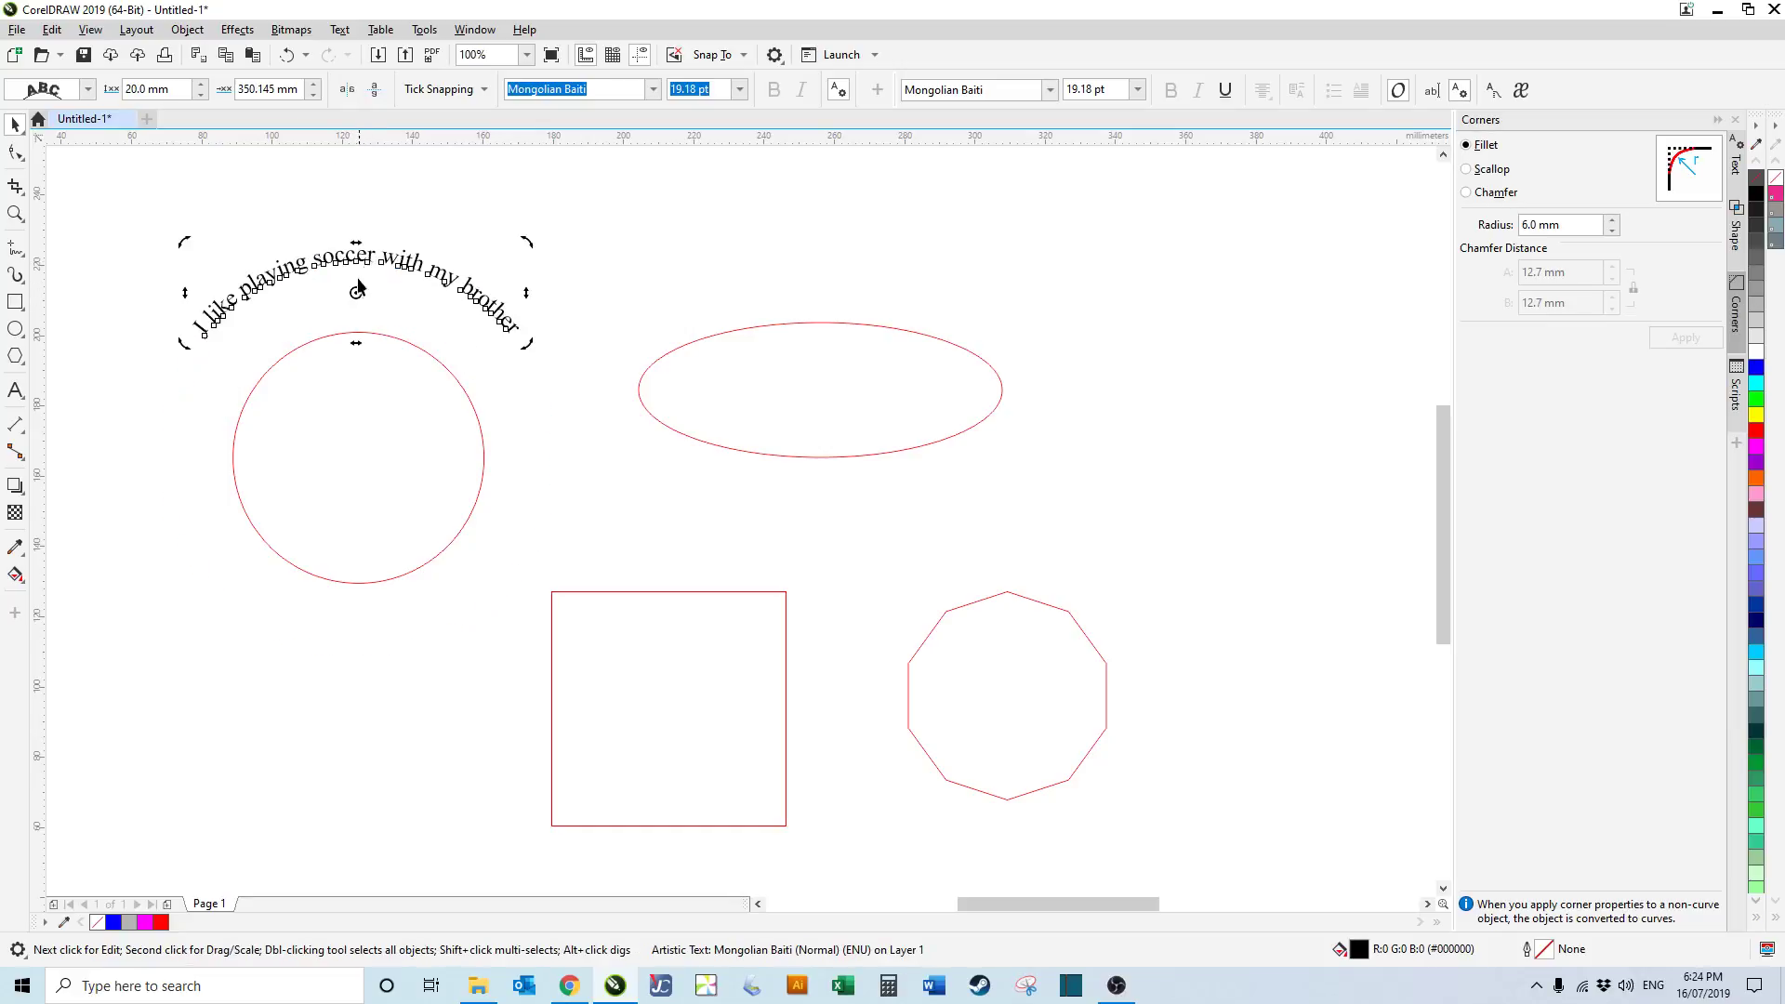
Step: Select the arched sentence on the circle to break it from its path
{"action": "left_click", "coordinate": [359, 284]}
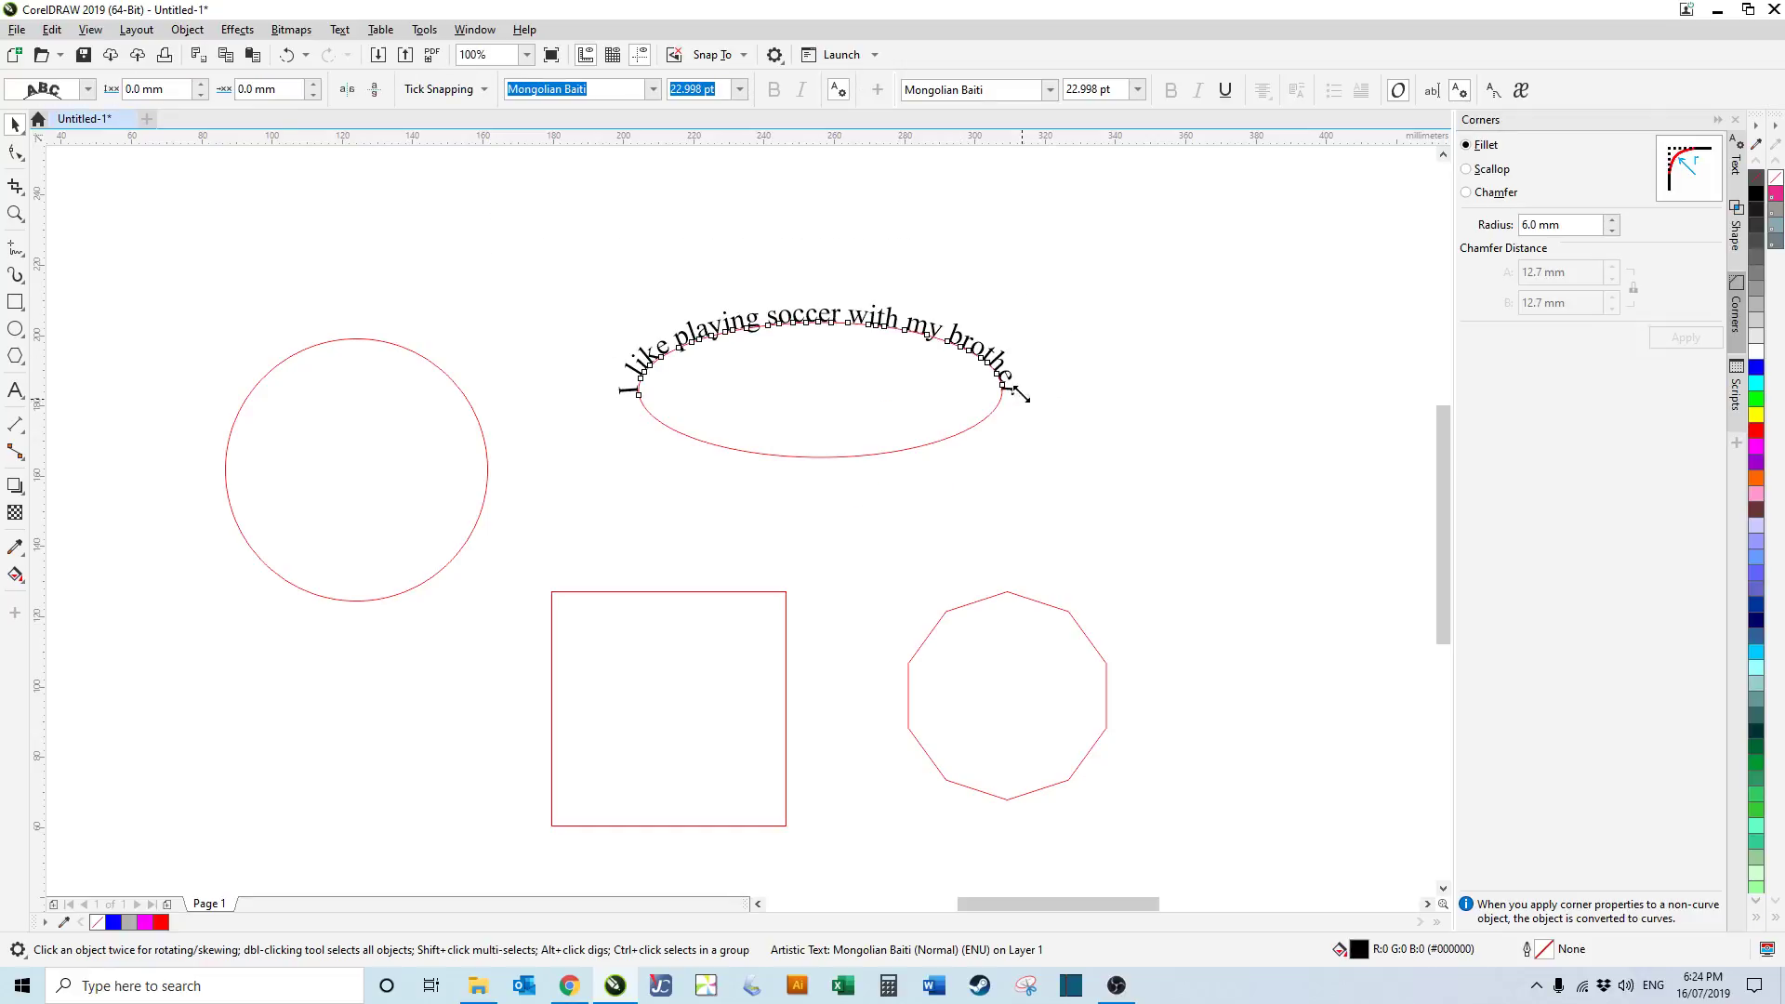
Step: Attach the sentence to the ellipse's top edge and select it with the ellipse
{"action": "left_click", "coordinate": [1201, 478]}
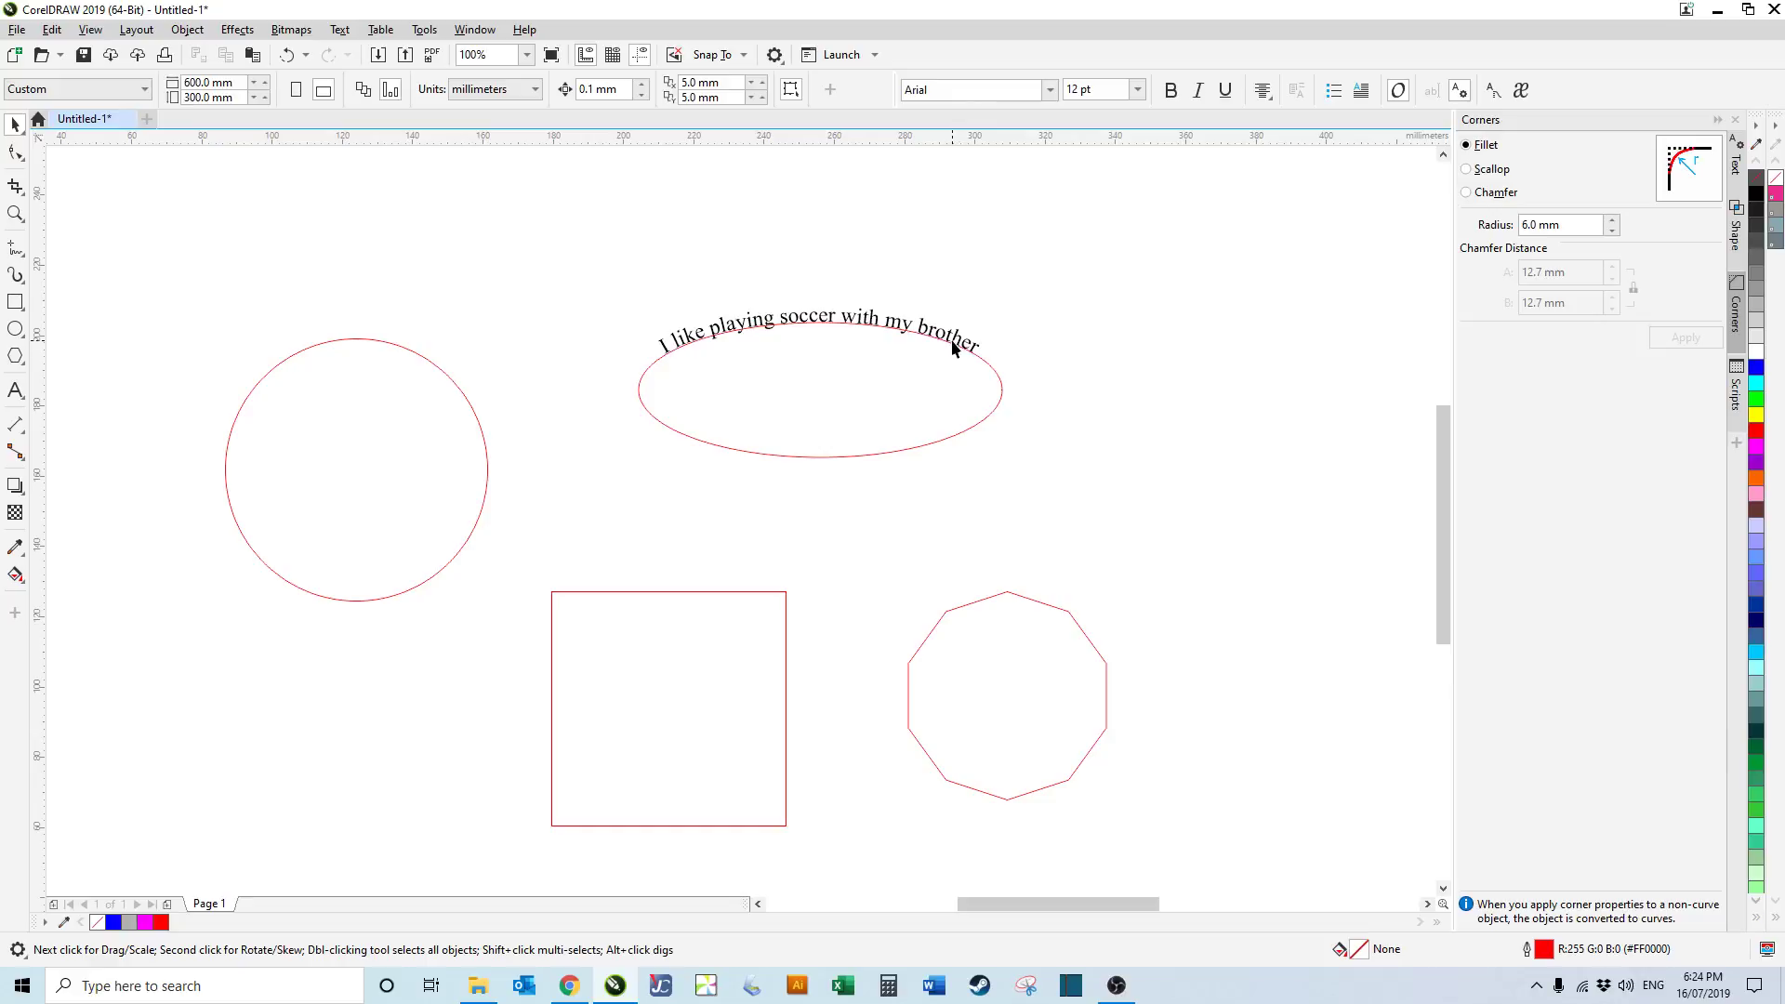
{"action": "left_click", "coordinate": [820, 342]}
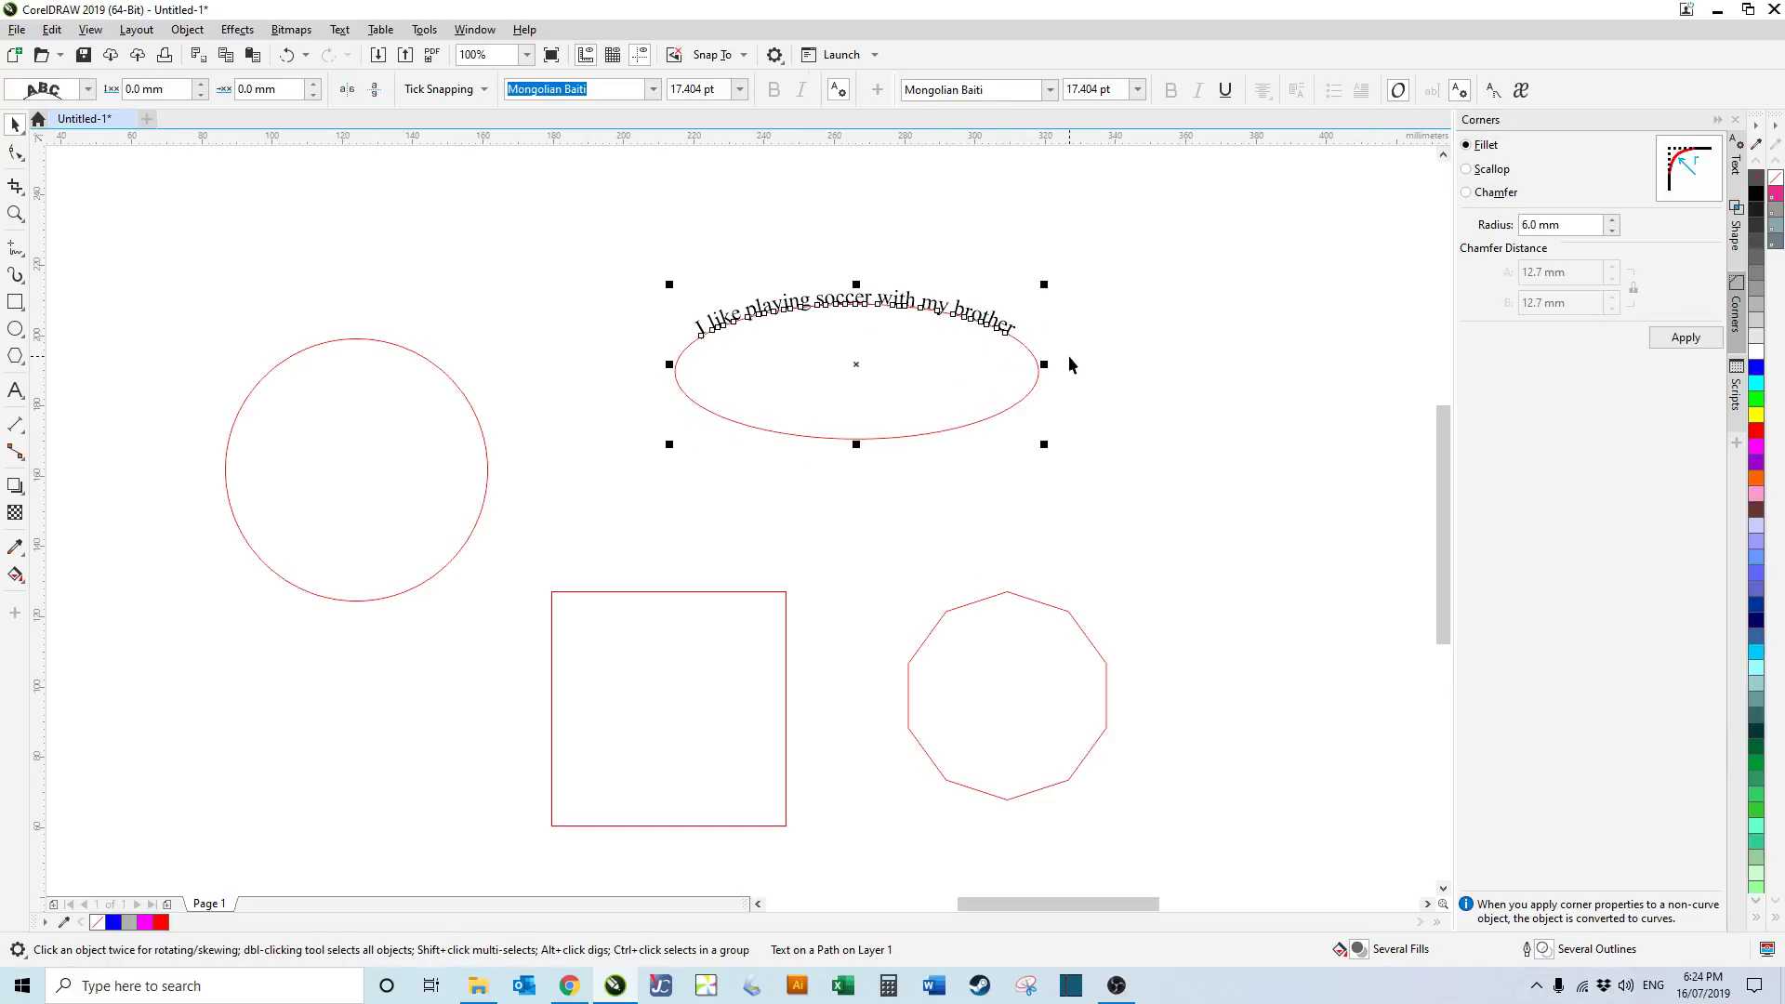
{"action": "mouse_move", "coordinate": [1080, 361]}
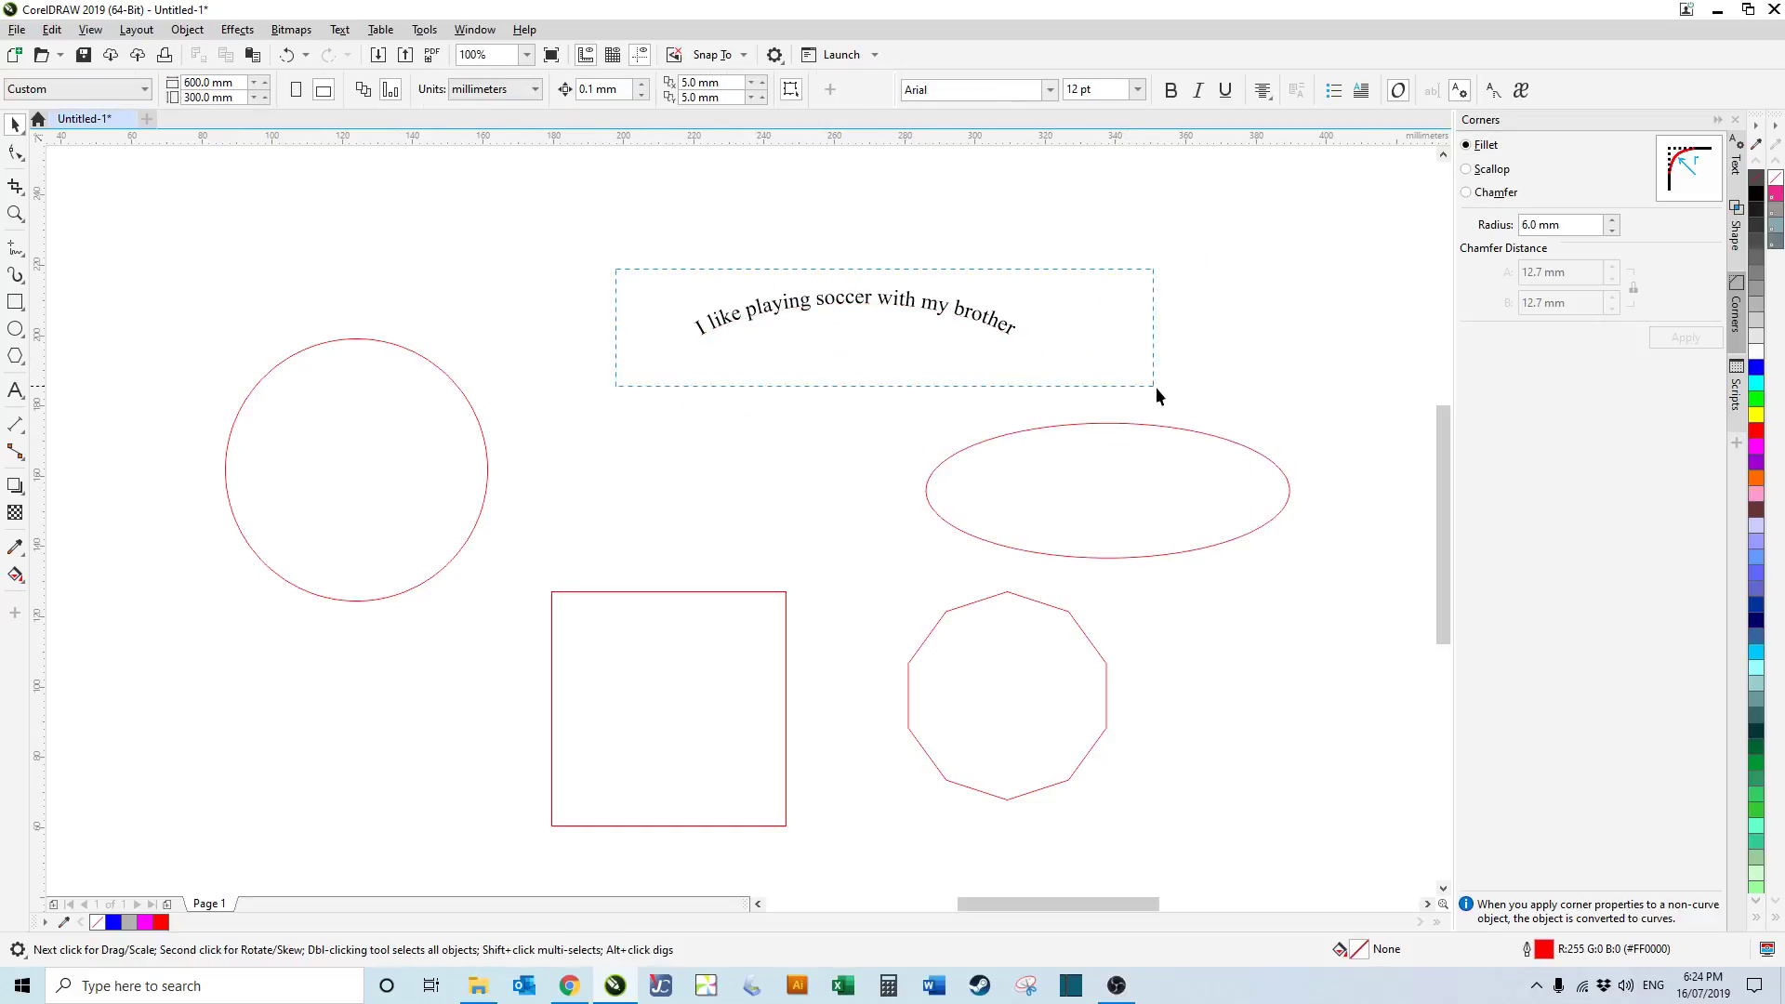
{"action": "left_click", "coordinate": [1239, 380]}
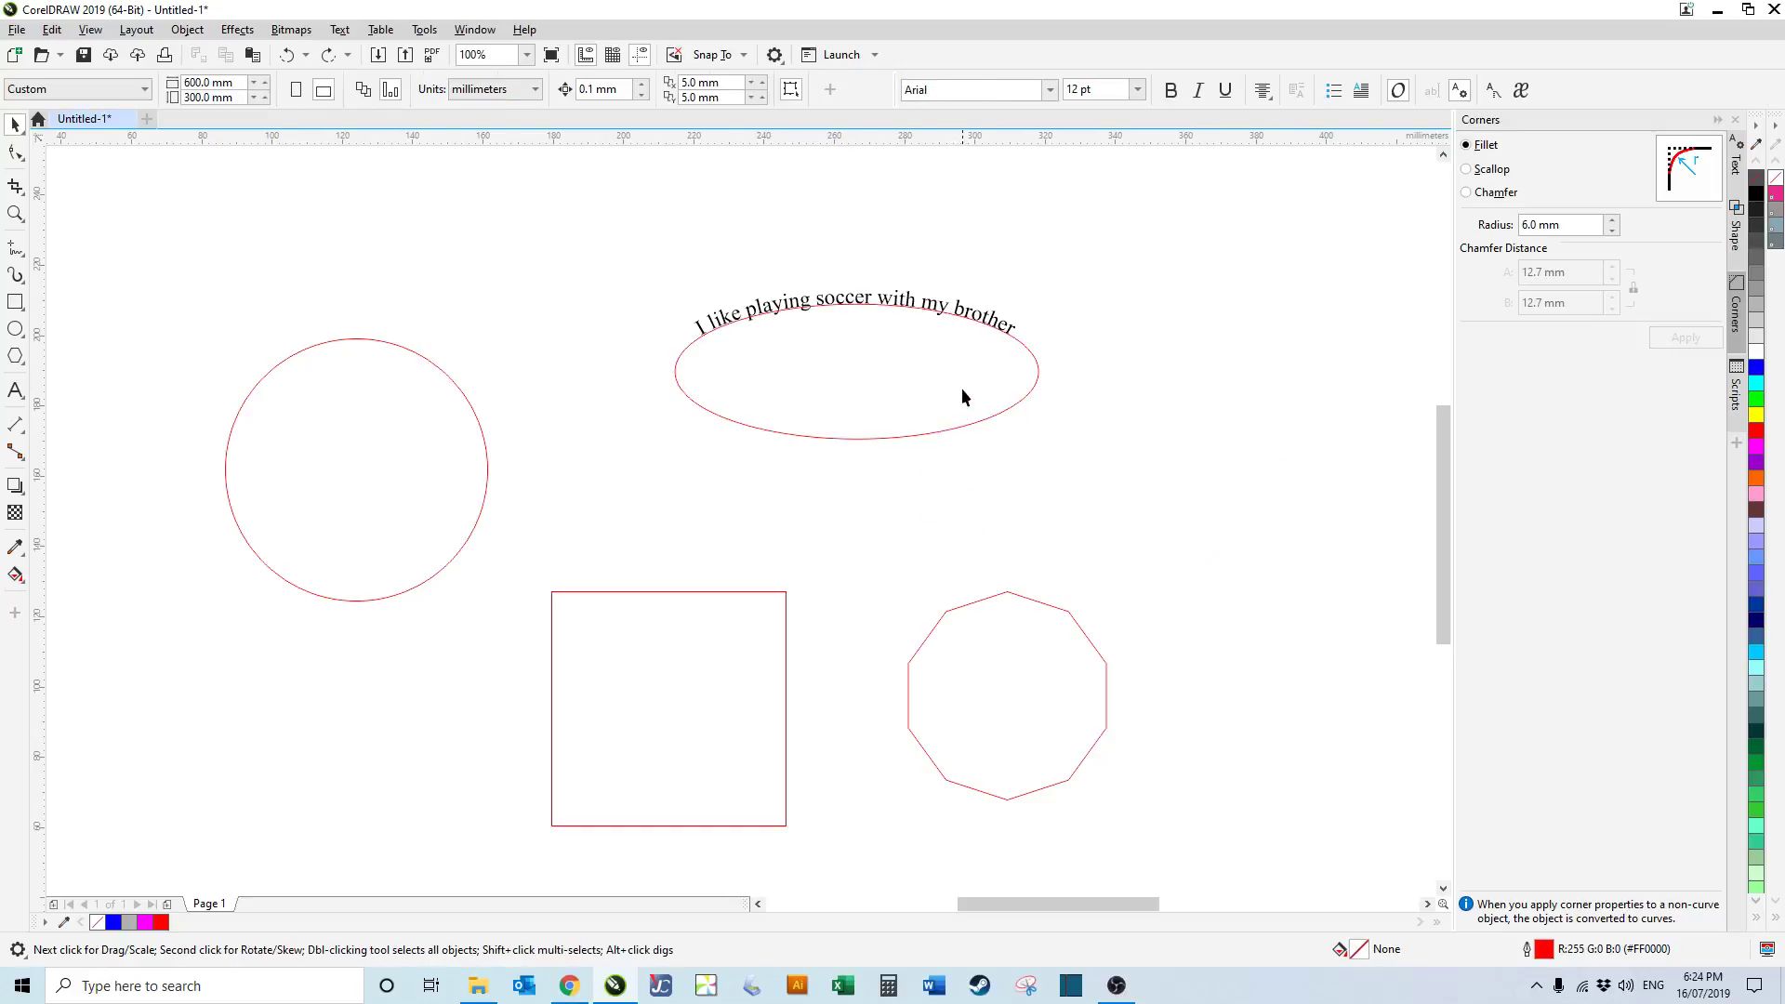
{"action": "mouse_move", "coordinate": [945, 315]}
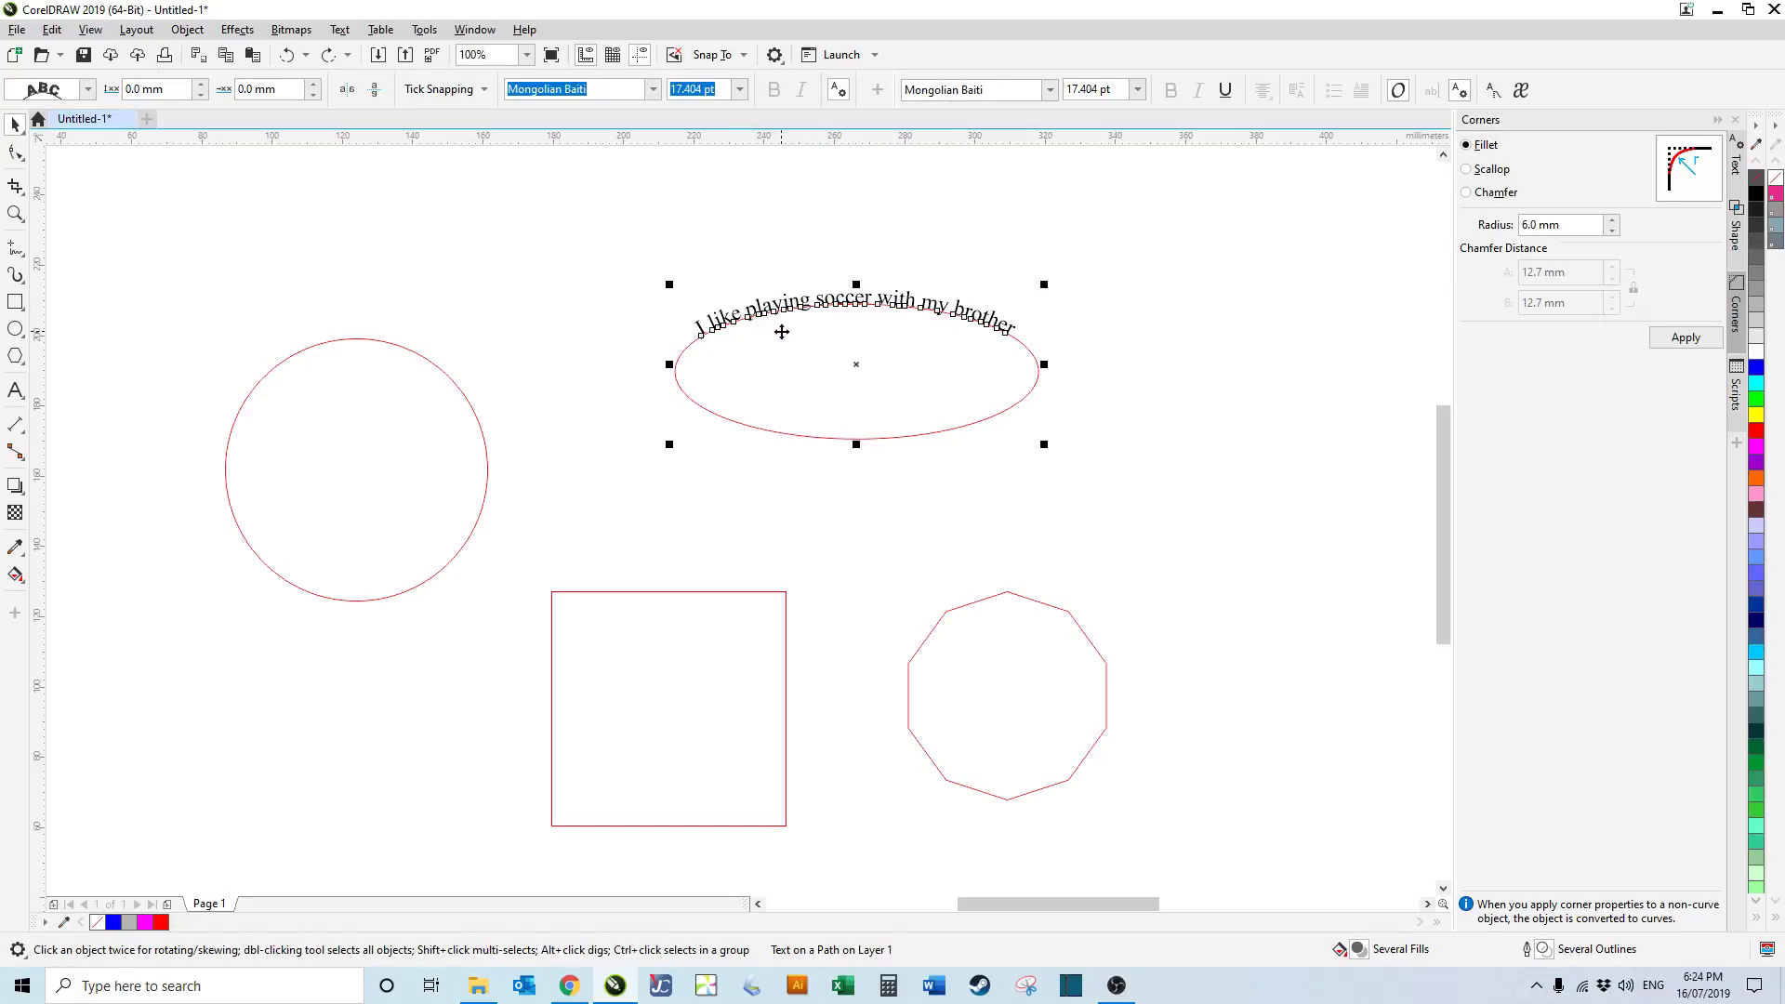
{"action": "mouse_move", "coordinate": [1023, 397]}
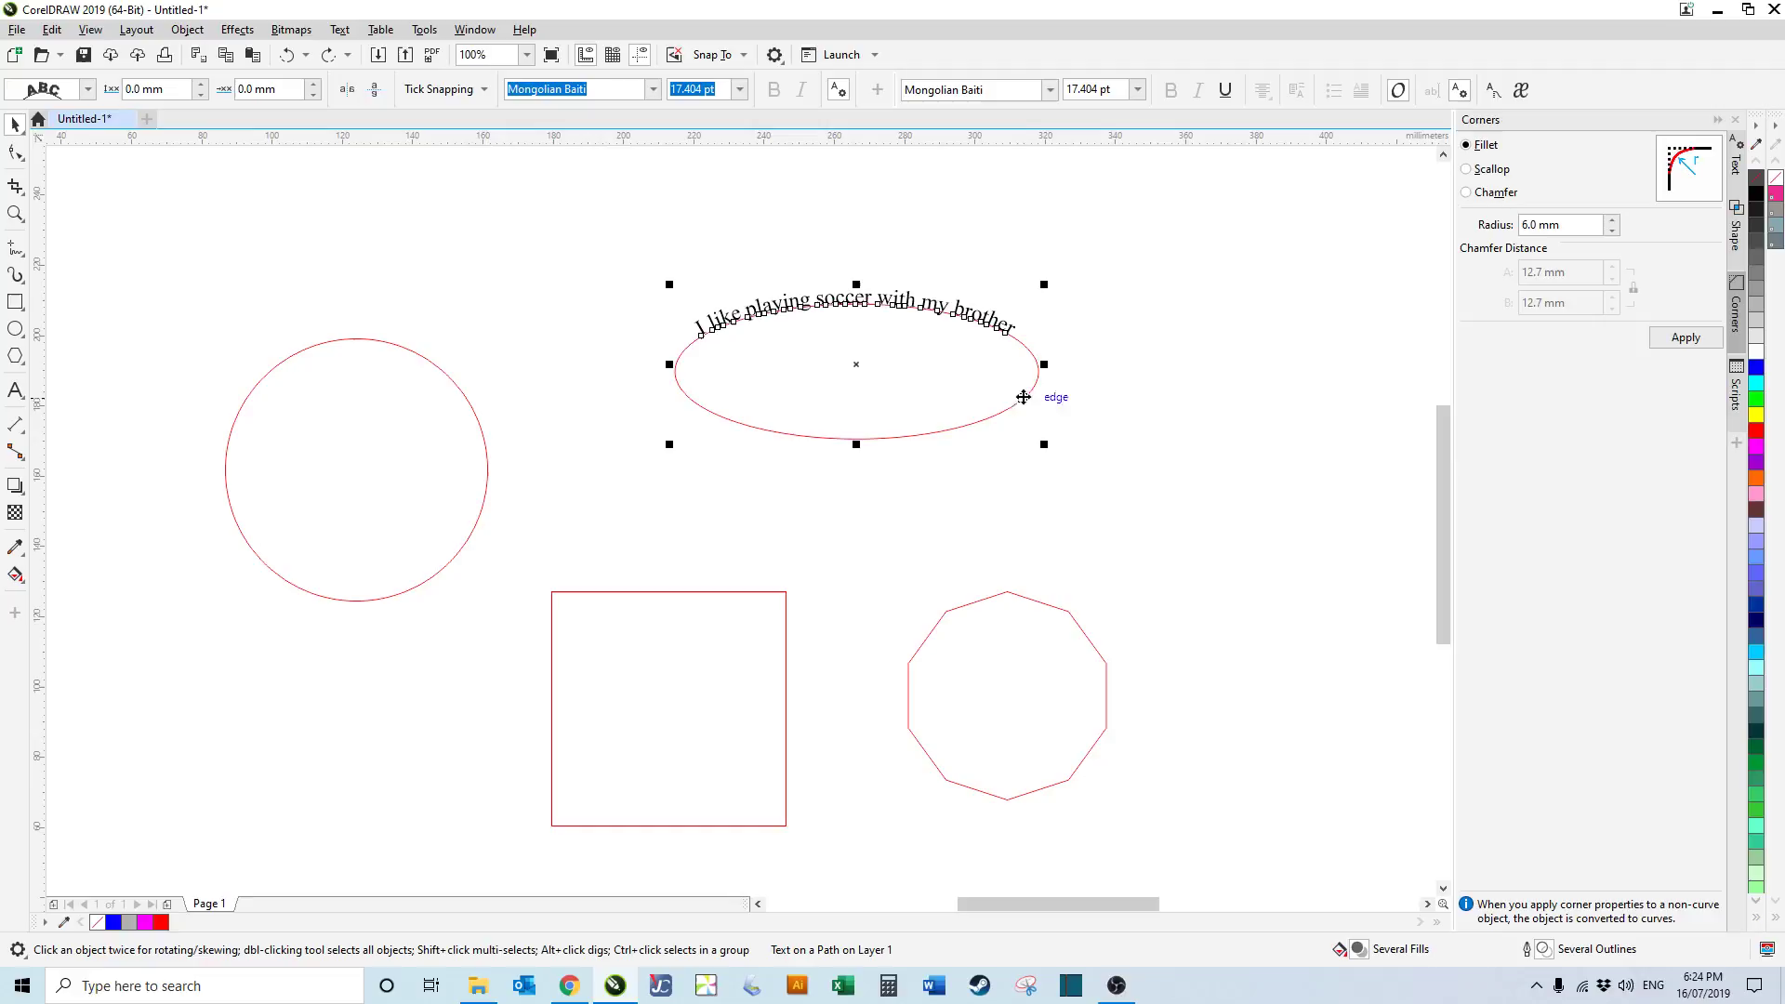
Step: Select the ellipse alone and set both its fill and outline to No Color
{"action": "left_click", "coordinate": [1025, 396]}
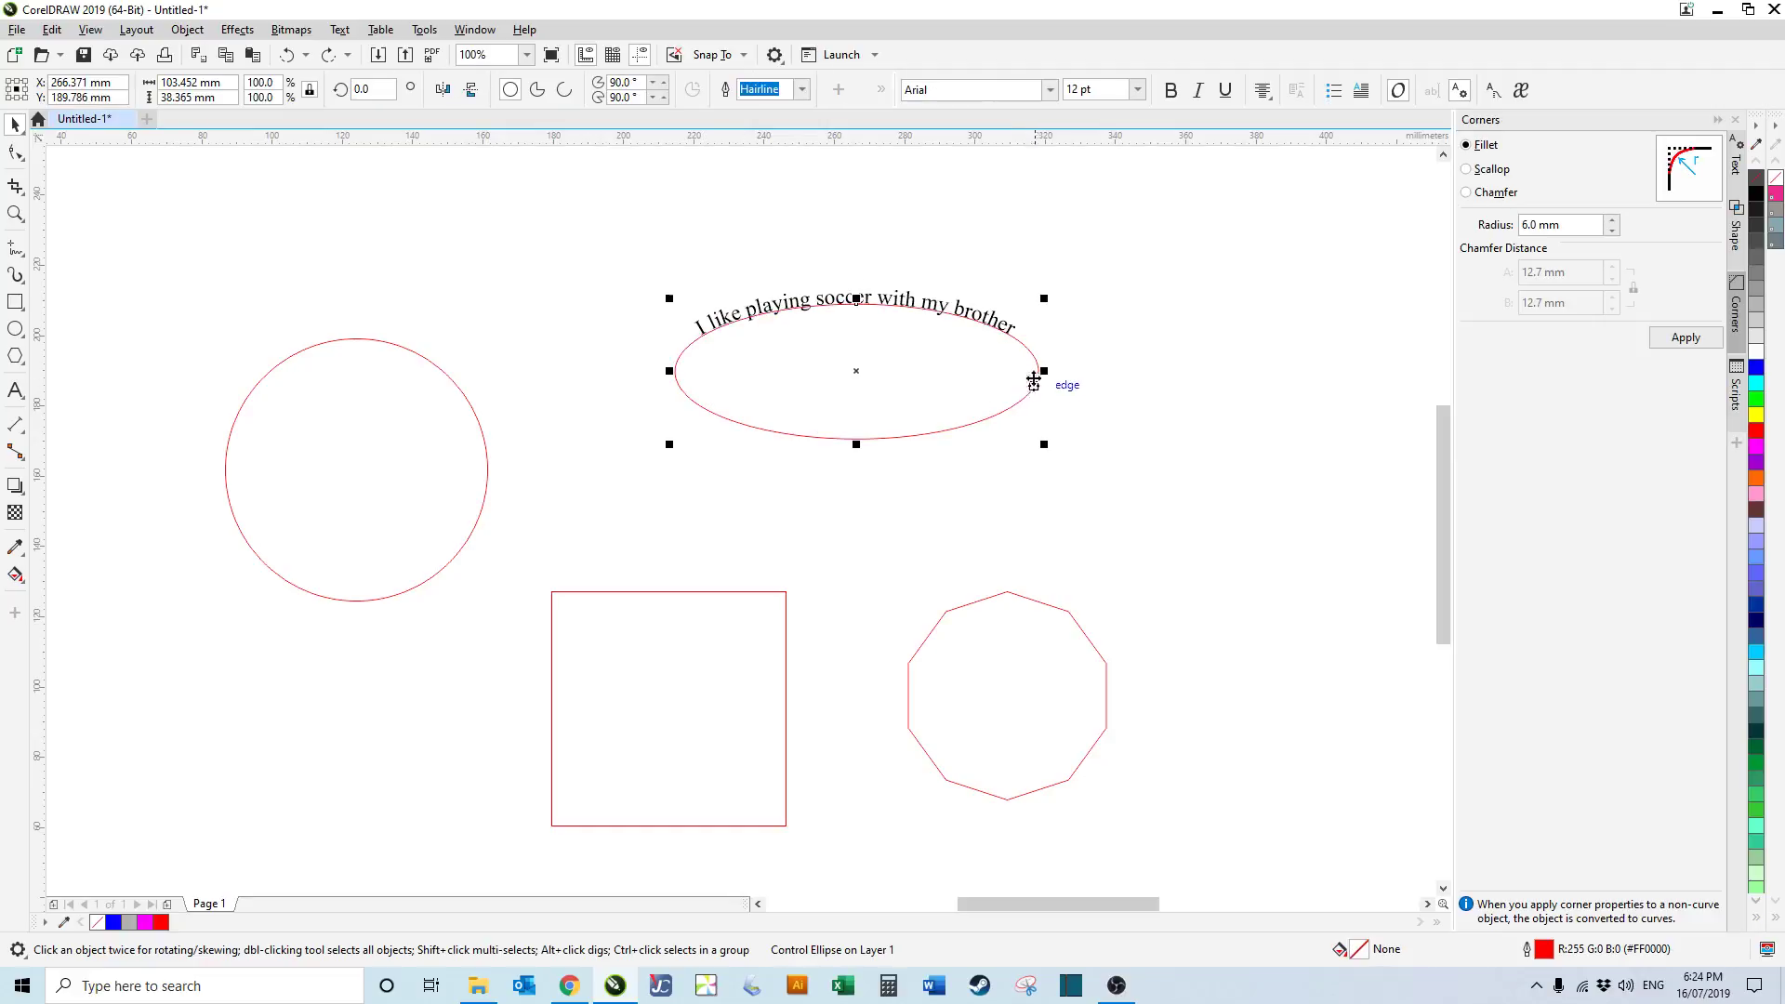
{"action": "mouse_move", "coordinate": [1756, 398]}
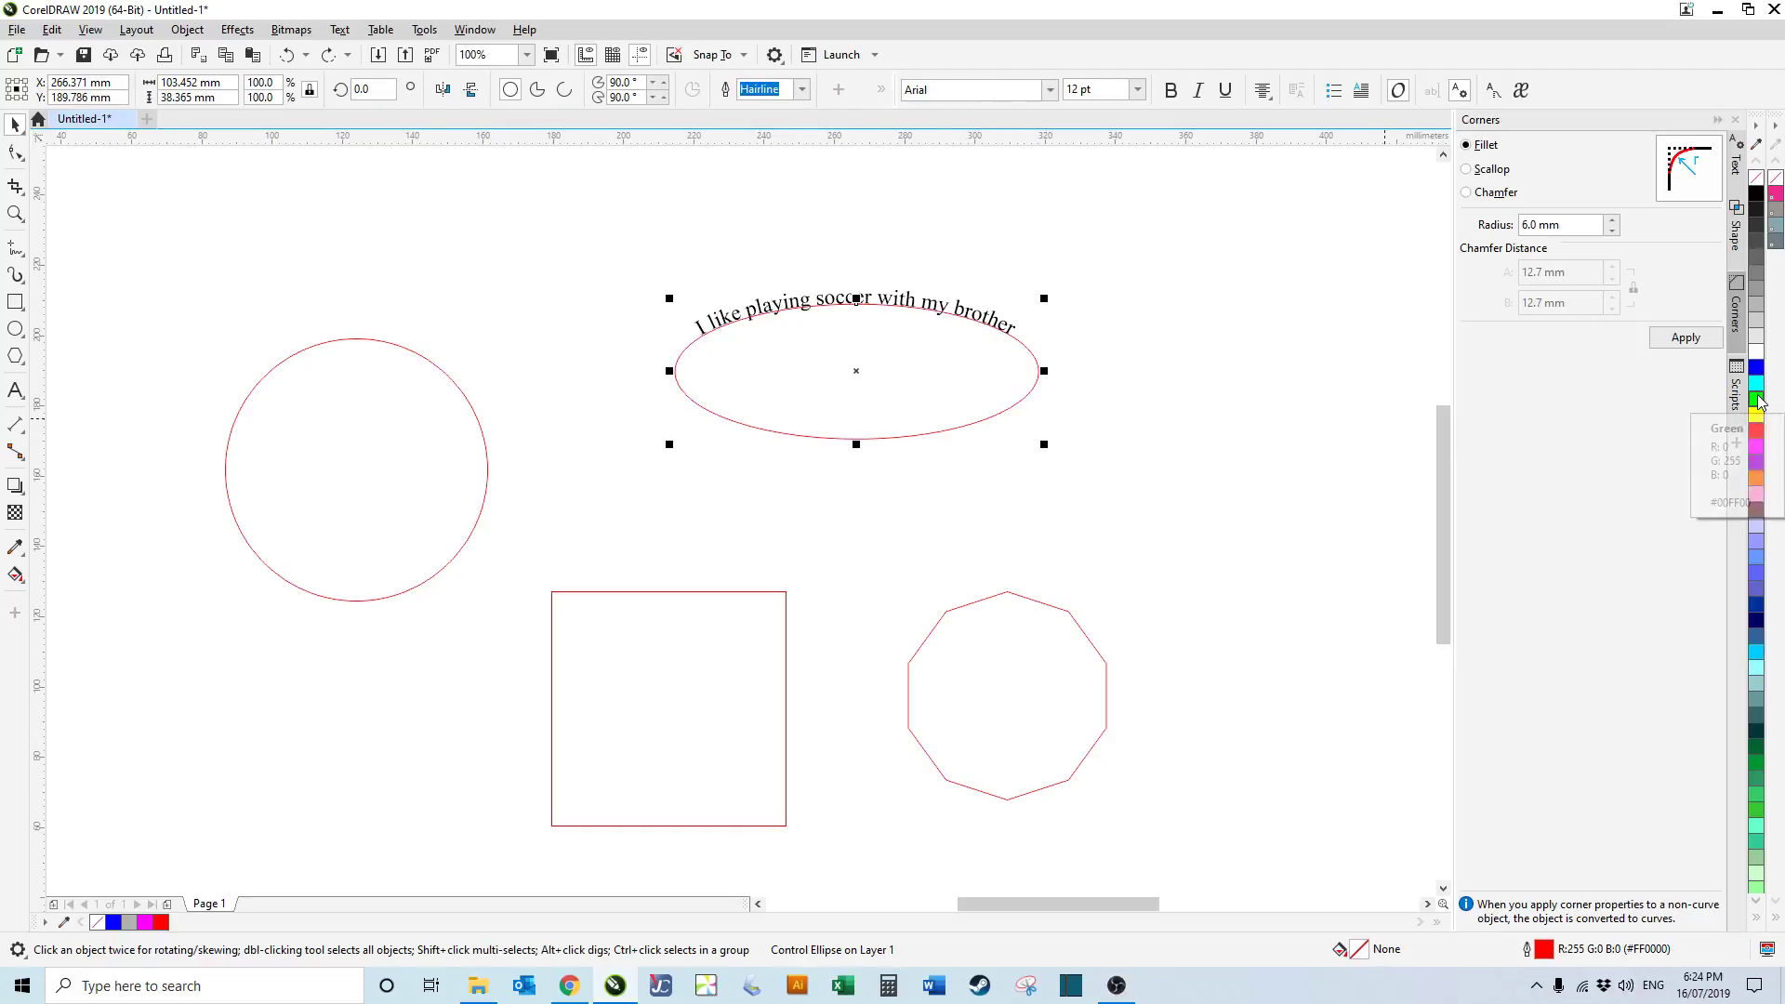
{"action": "left_click", "coordinate": [1757, 400]}
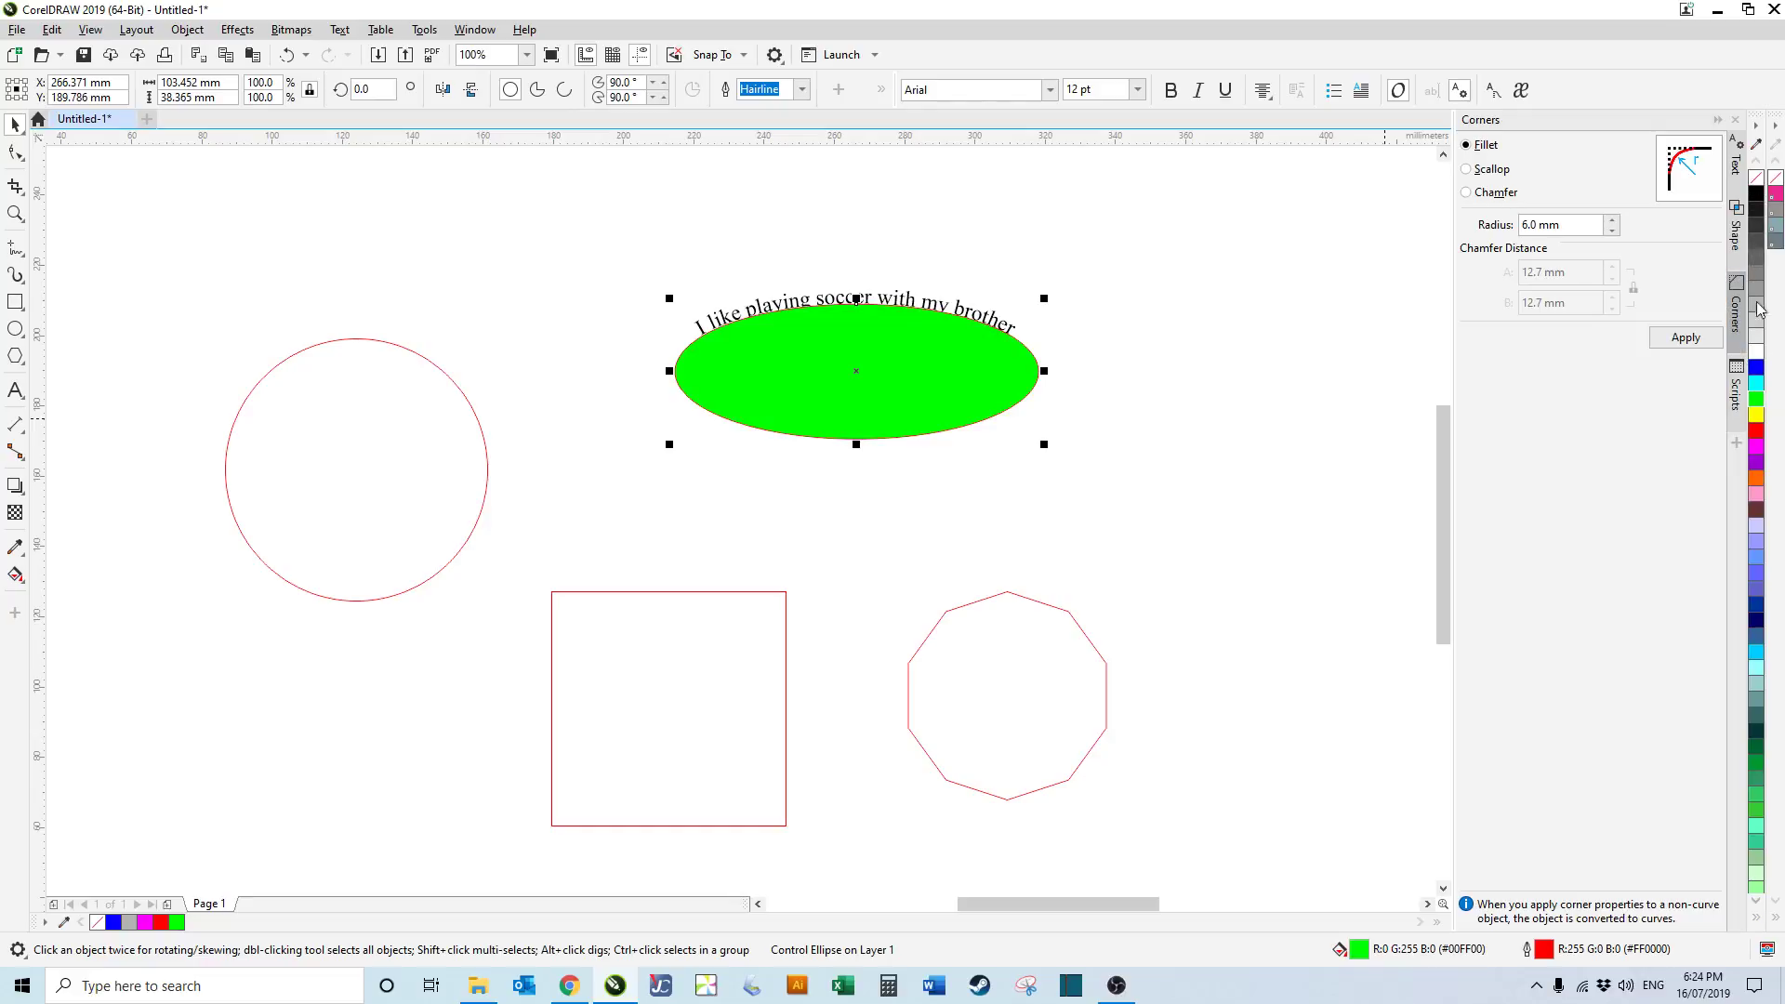
{"action": "left_click", "coordinate": [1763, 182]}
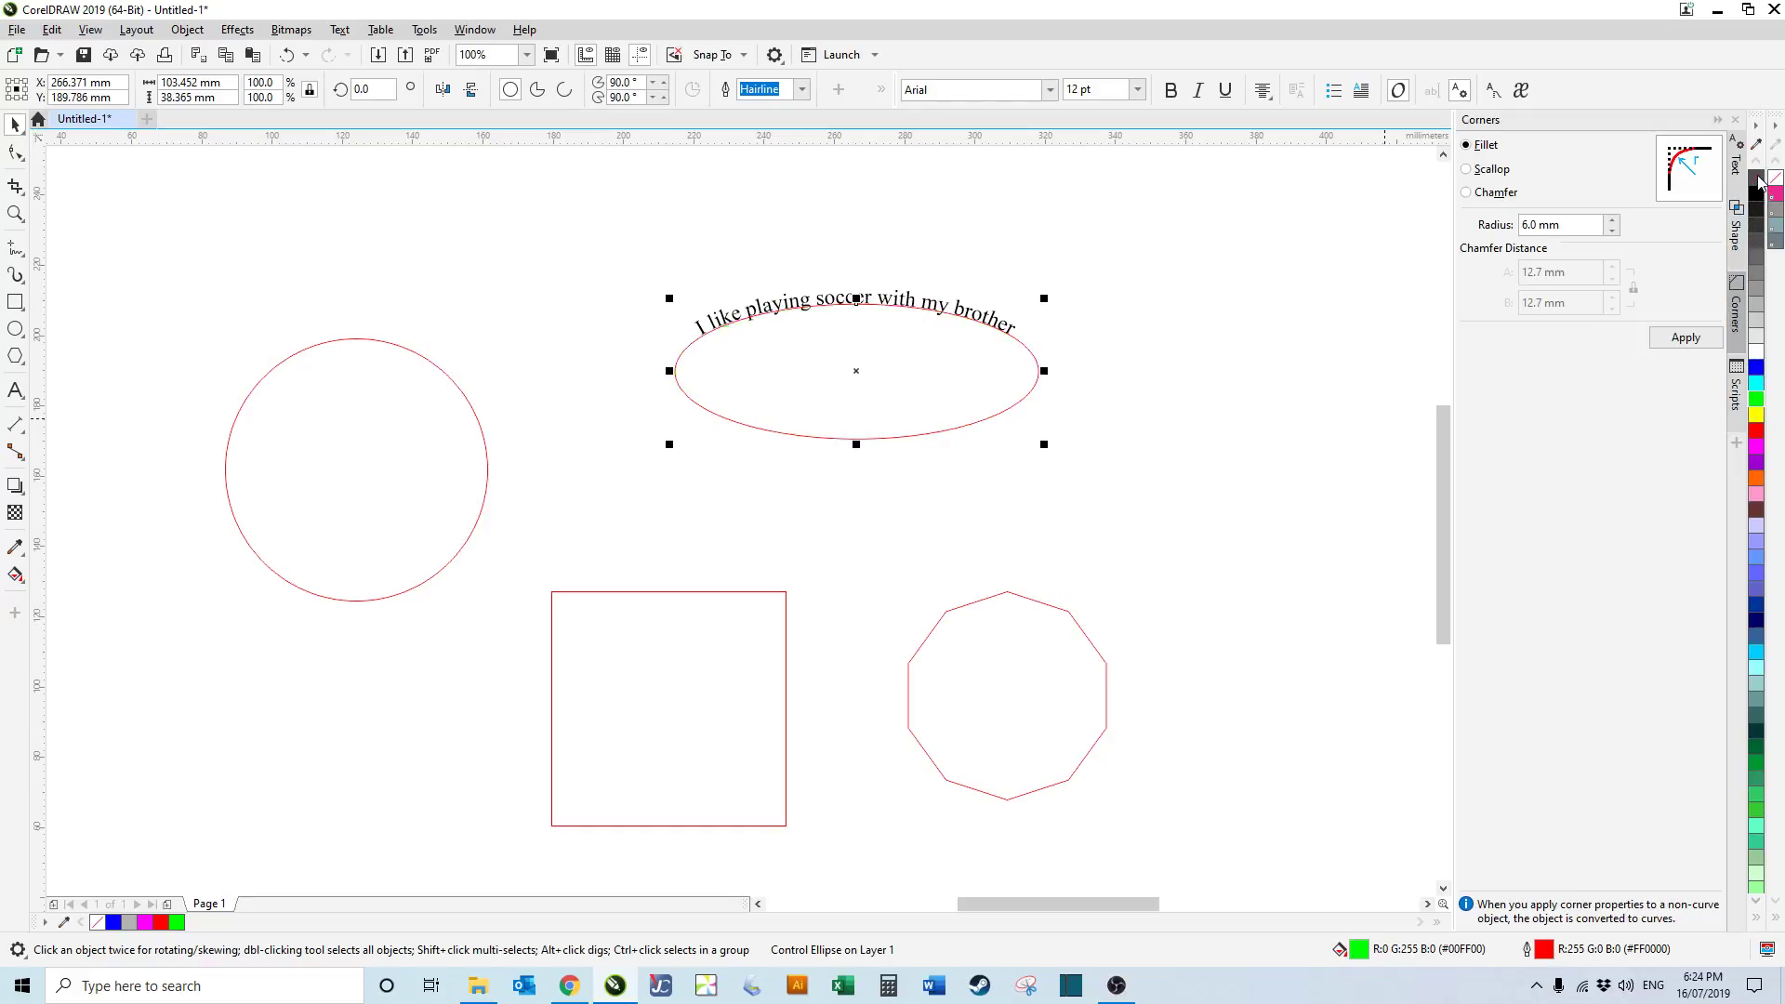
{"action": "left_click", "coordinate": [1761, 182]}
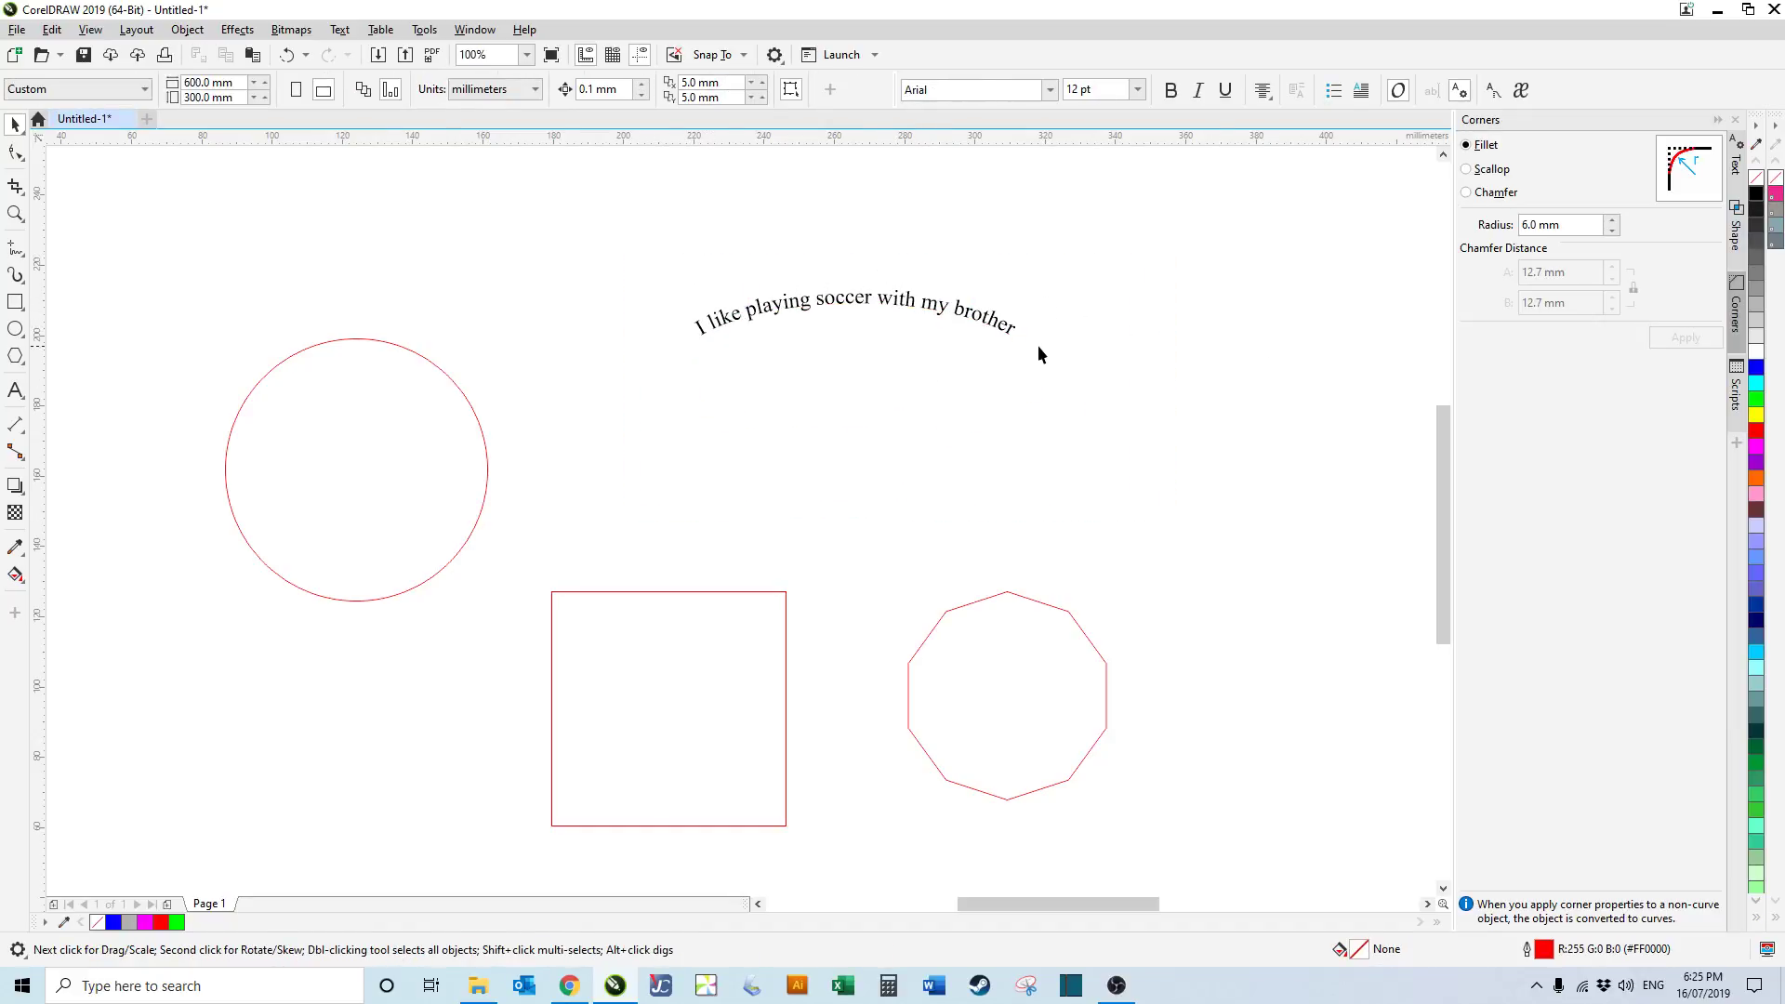
{"action": "left_click", "coordinate": [854, 313]}
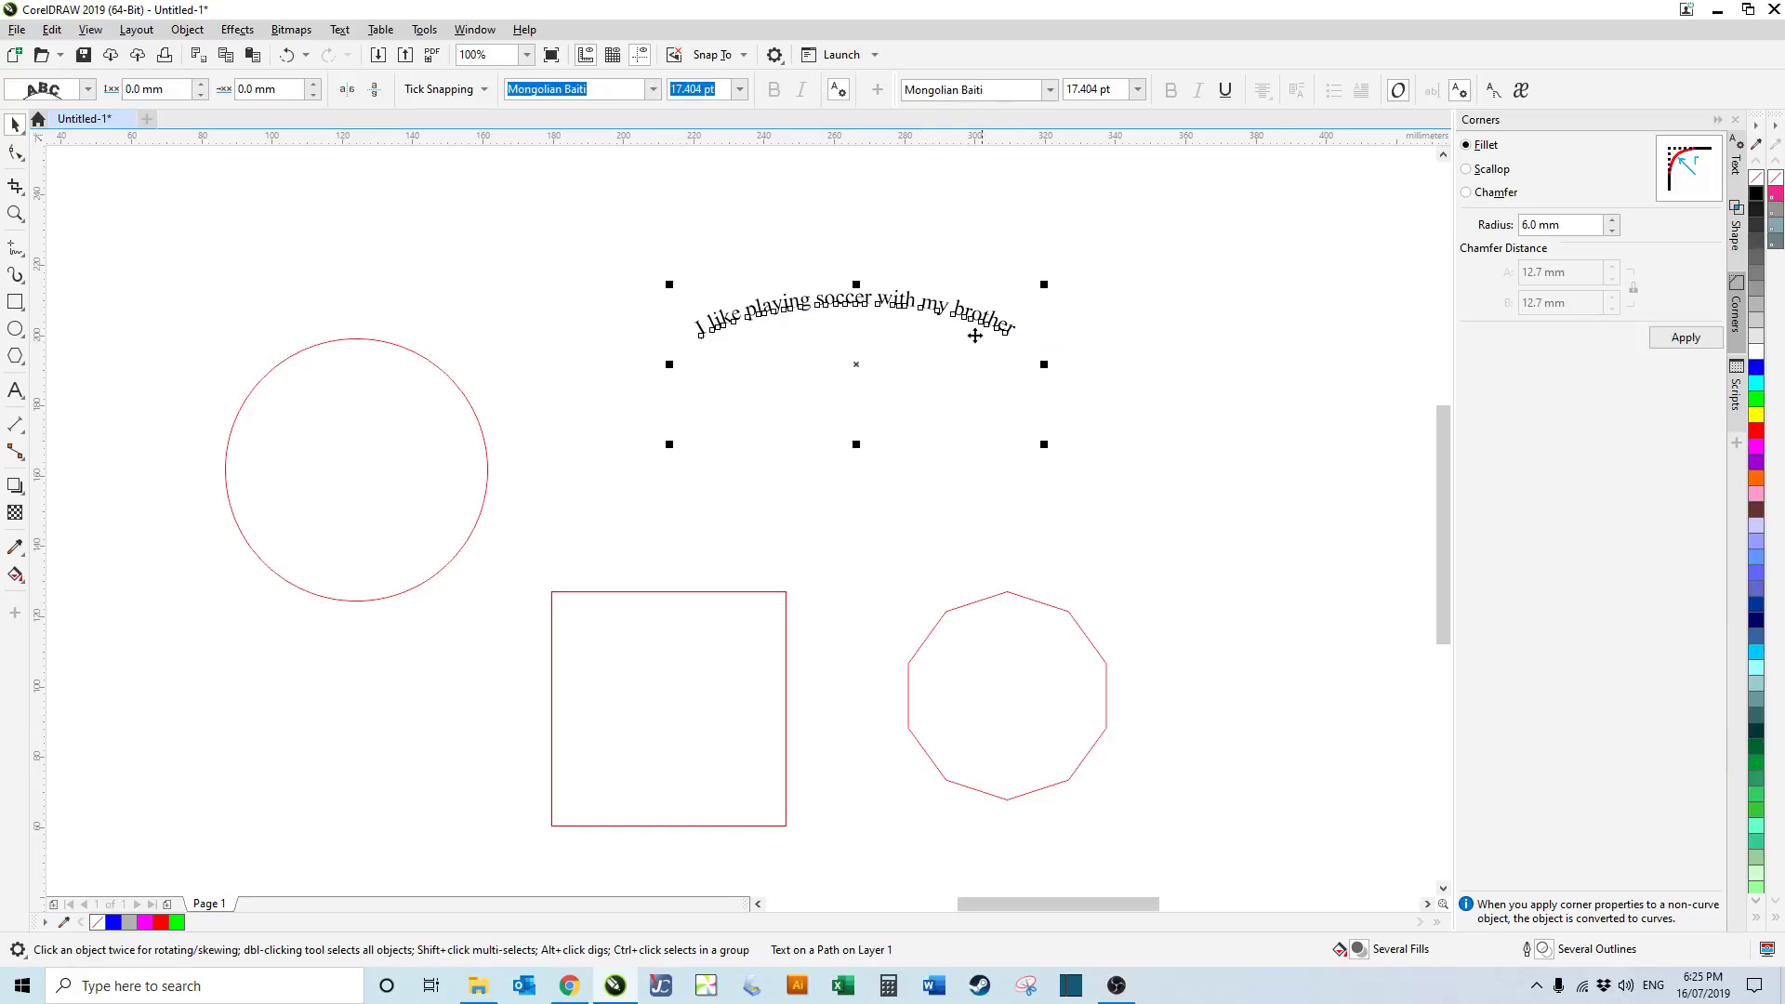
{"action": "mouse_move", "coordinate": [1055, 378]}
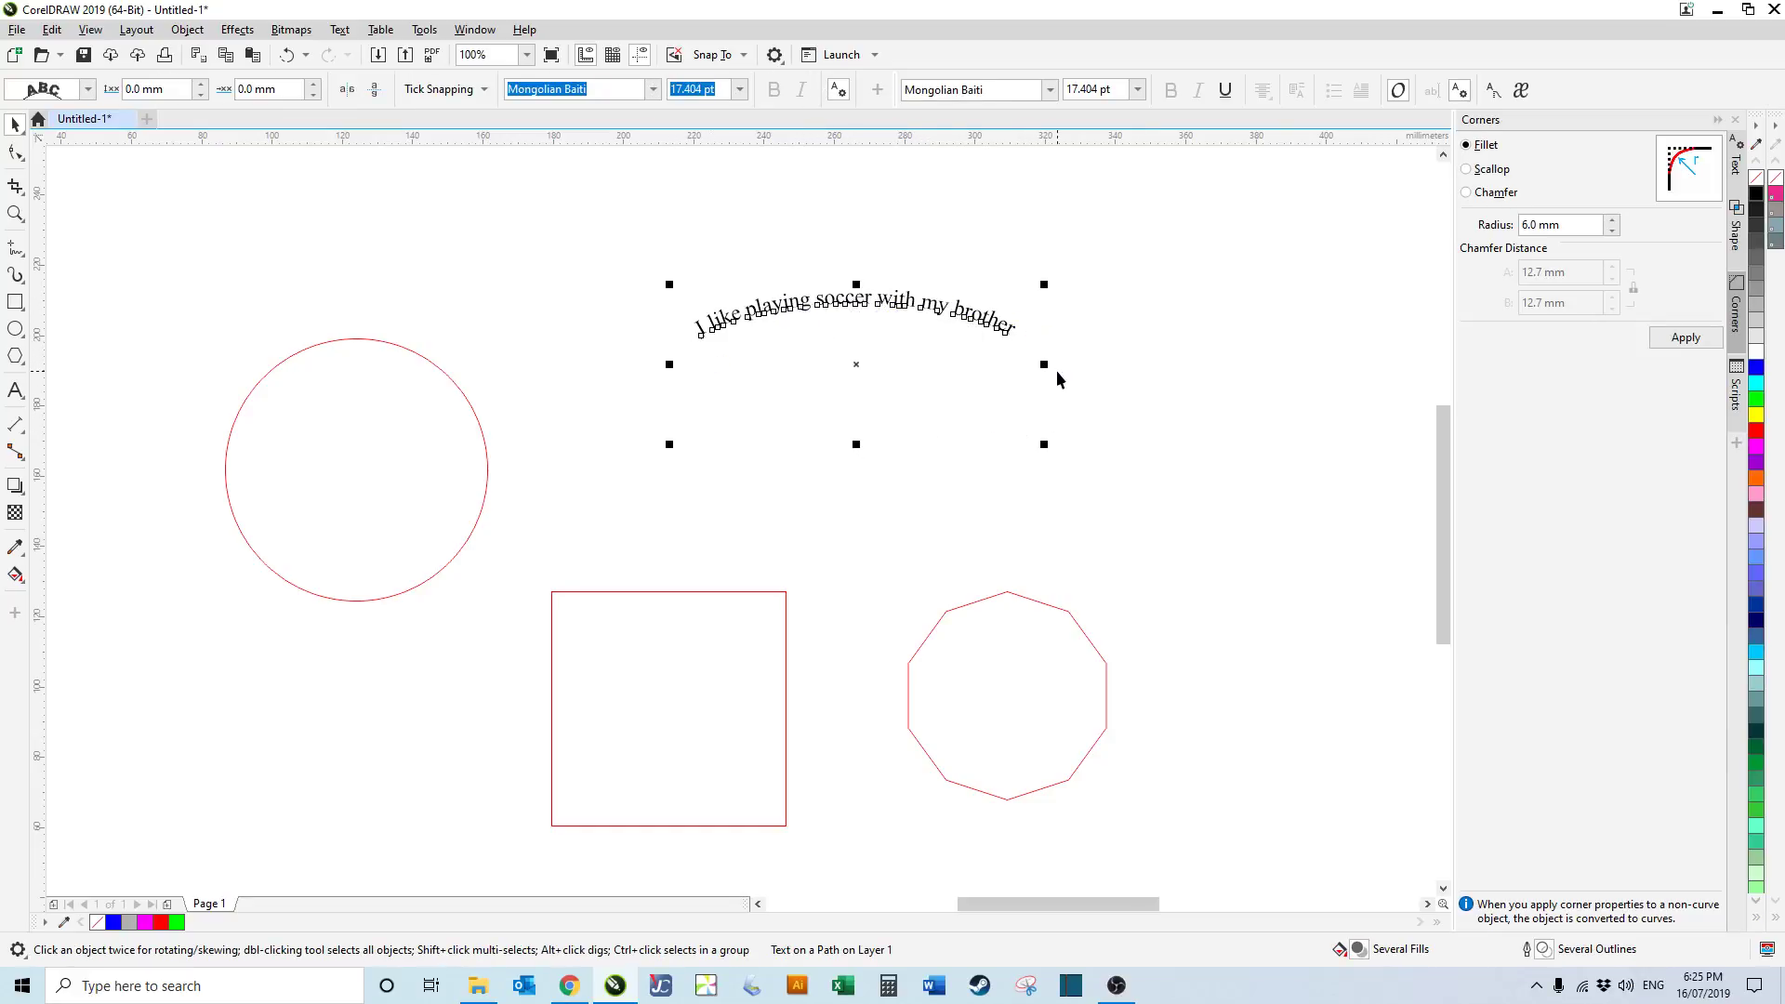
{"action": "left_click", "coordinate": [1754, 194]}
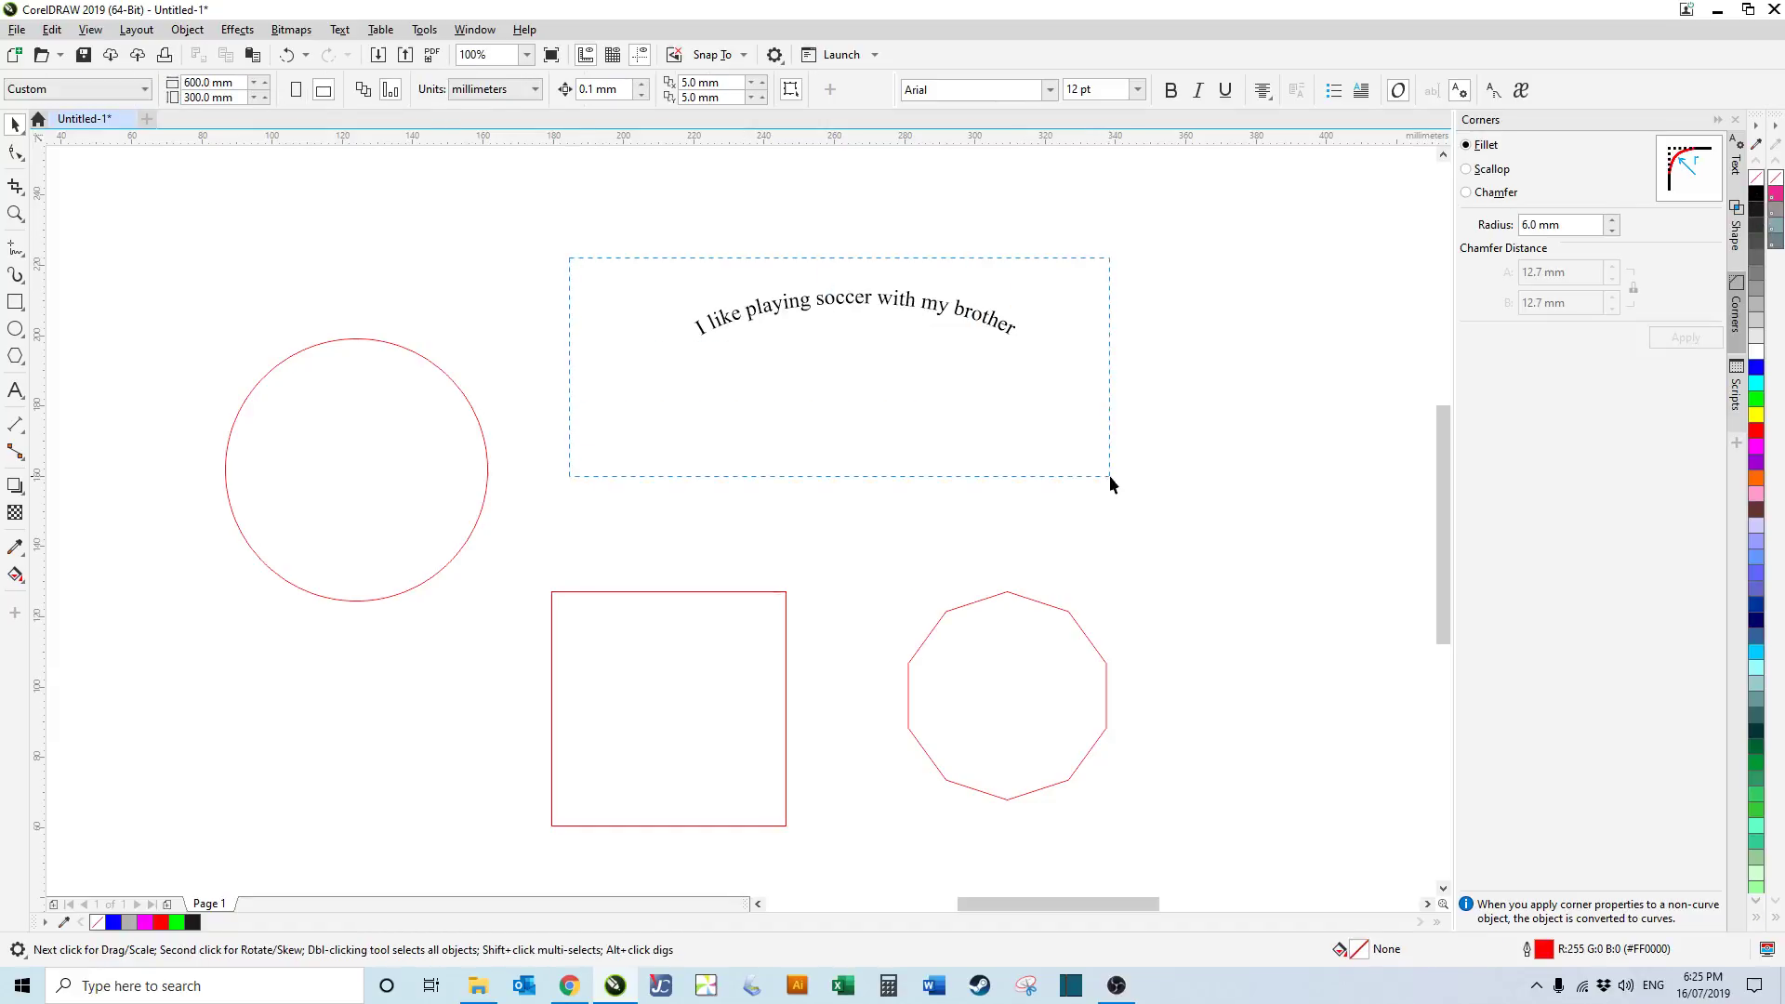
{"action": "left_click", "coordinate": [854, 313]}
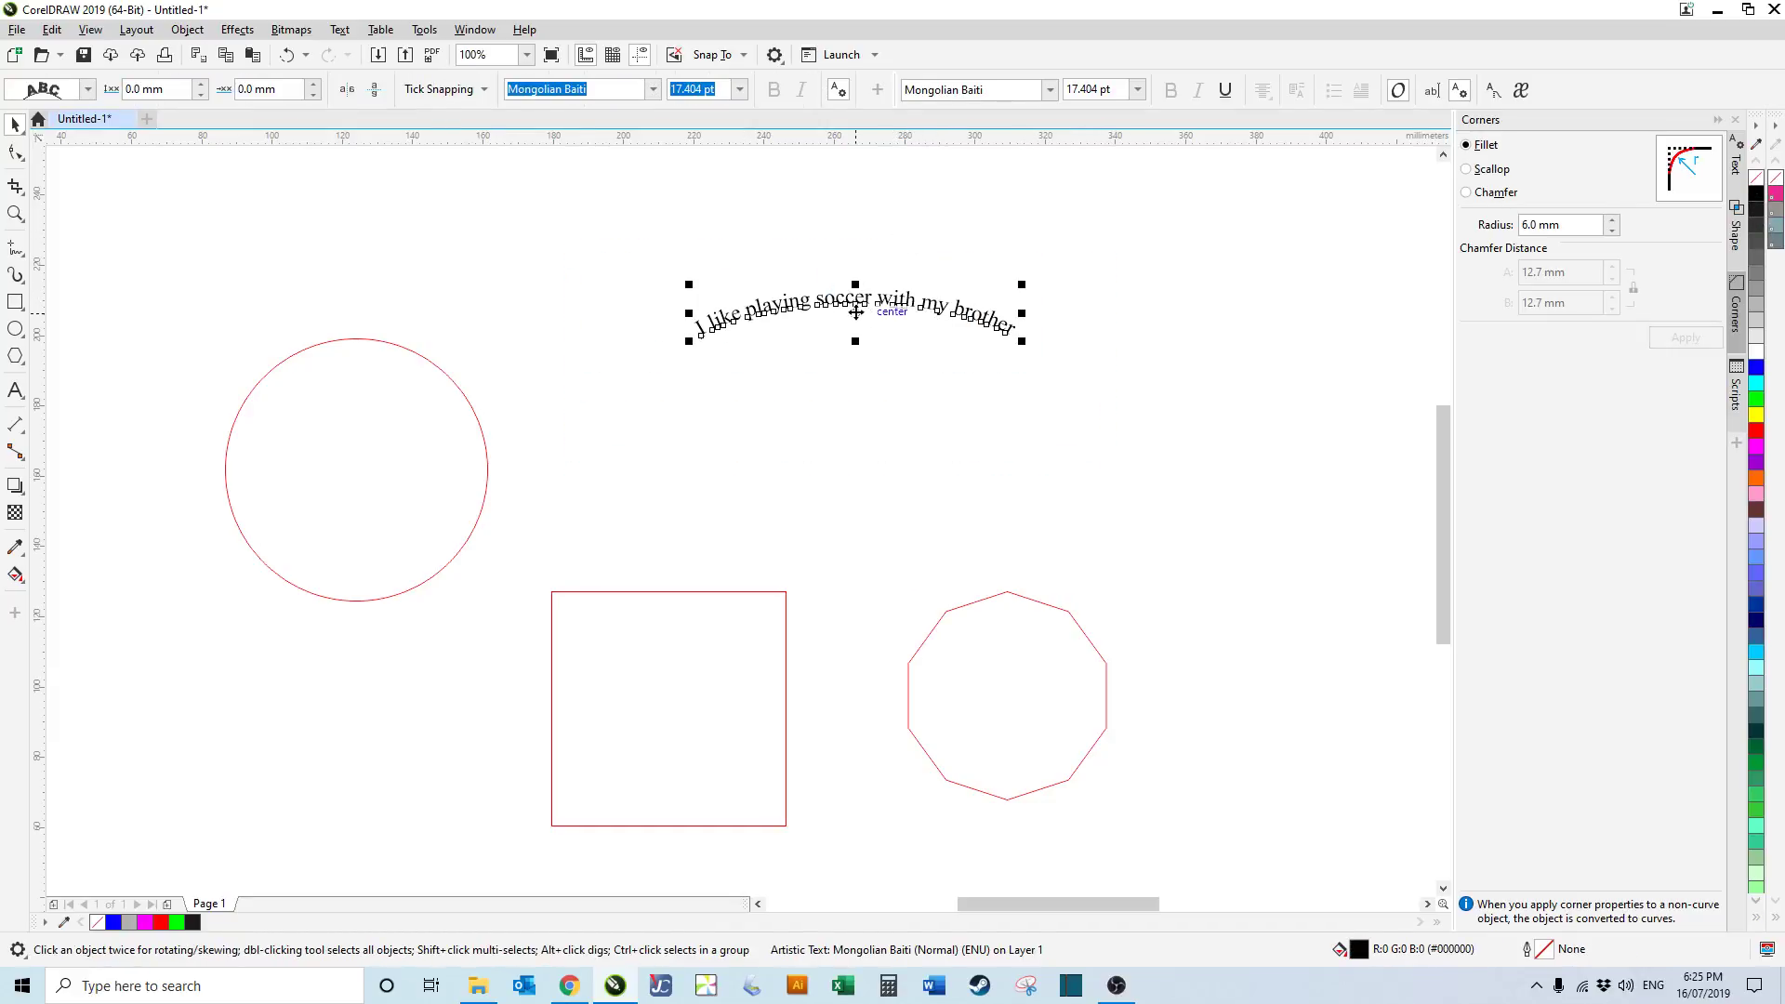
{"action": "double_click", "coordinate": [851, 313]}
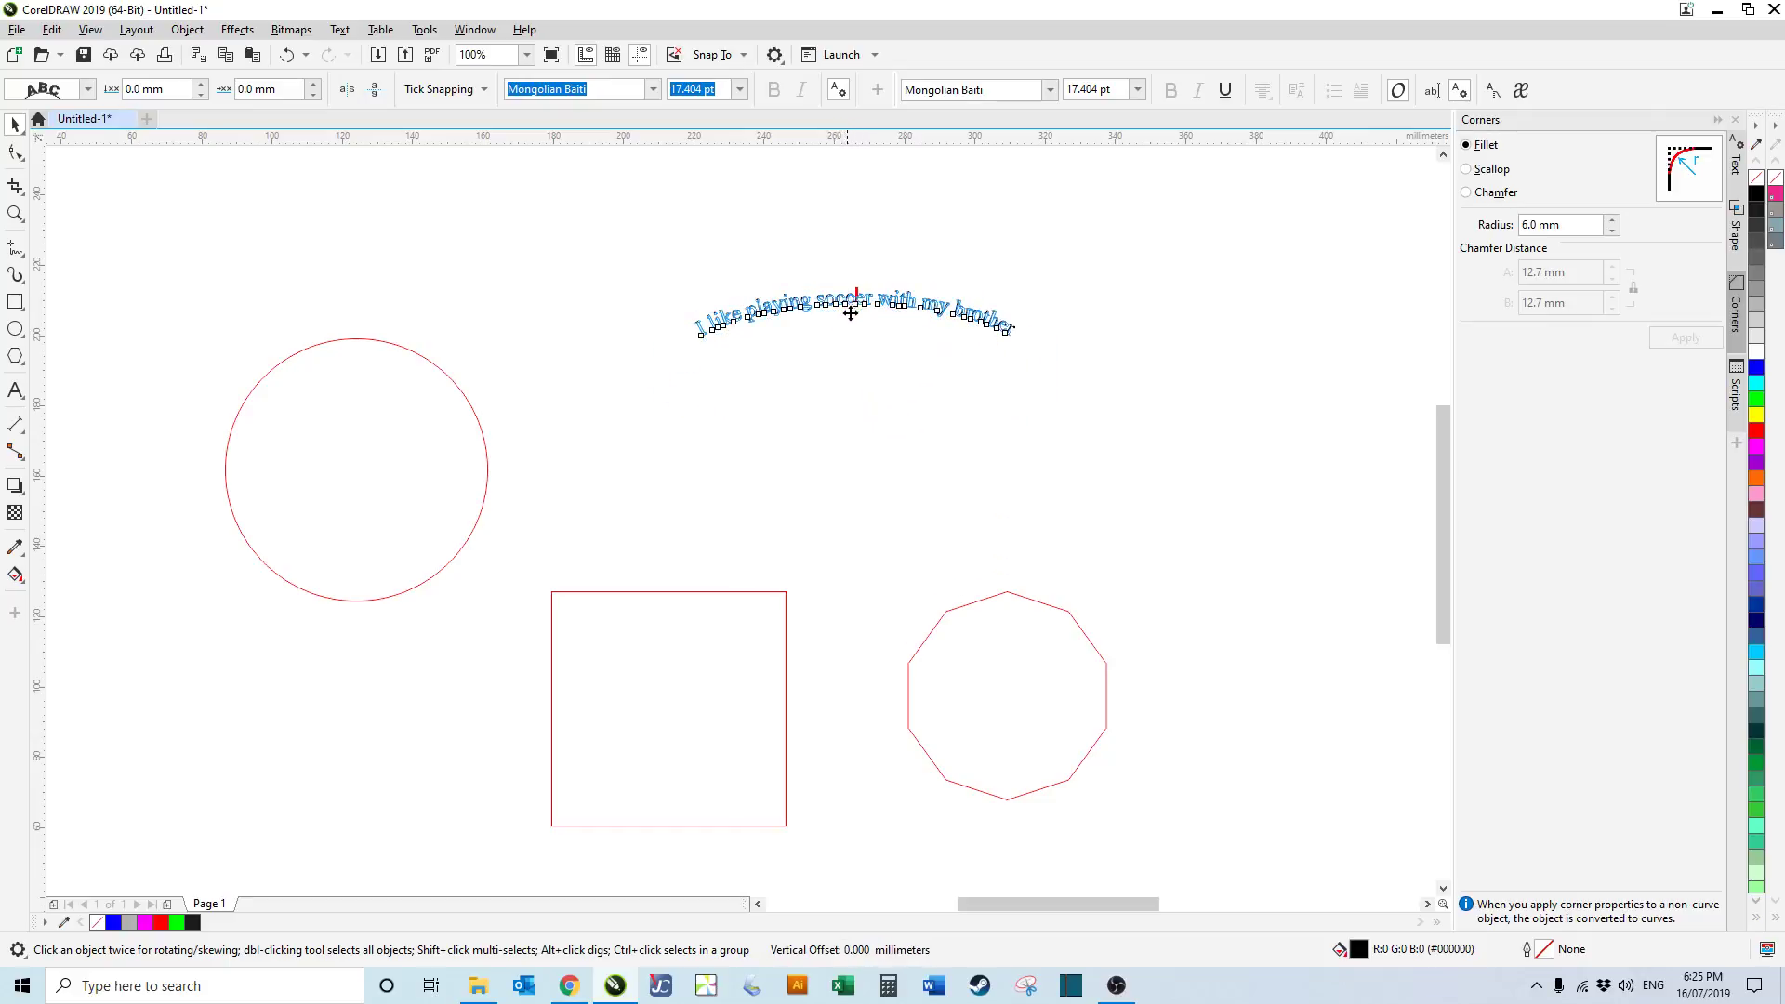